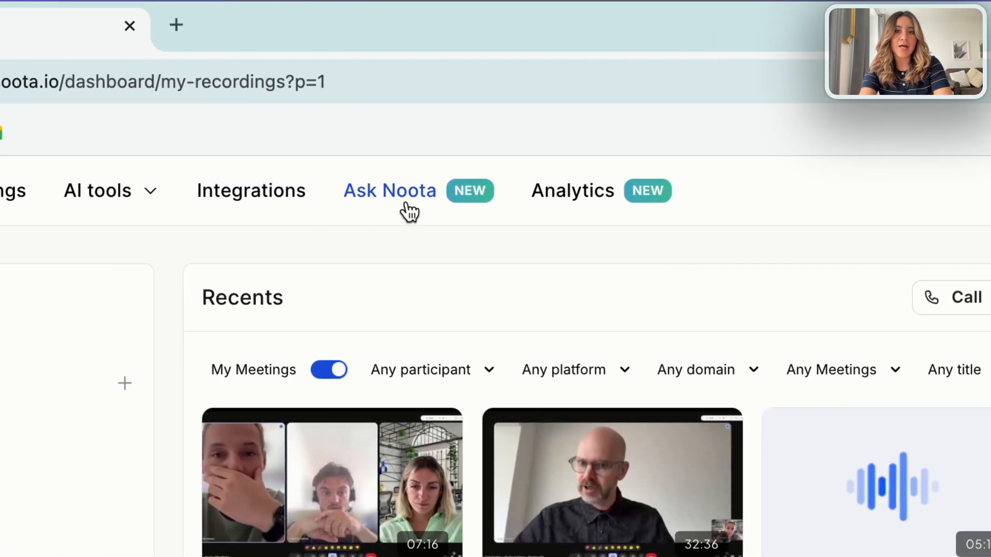
Open the Ask Noota assistant chat from the top navigation.
left_click(389, 190)
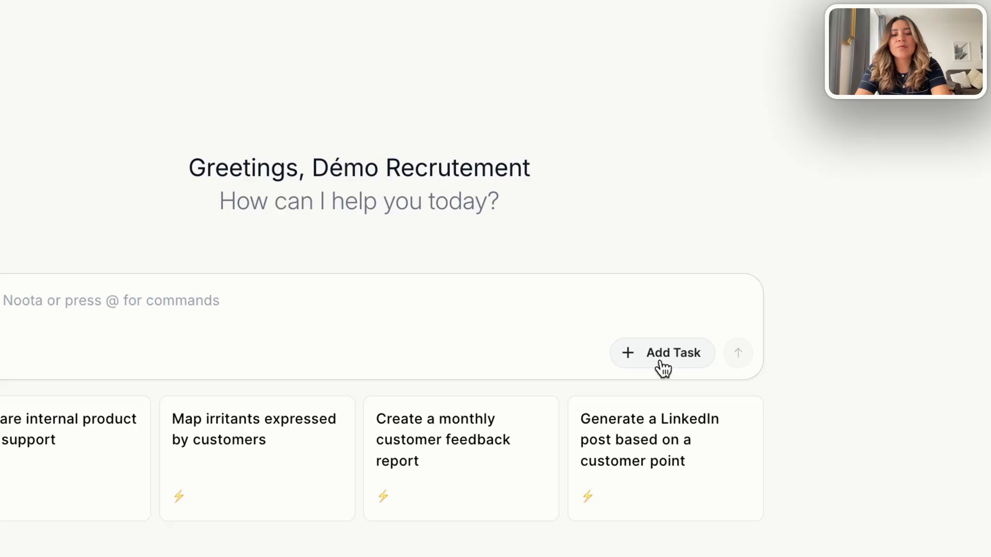
mouse_move(658, 370)
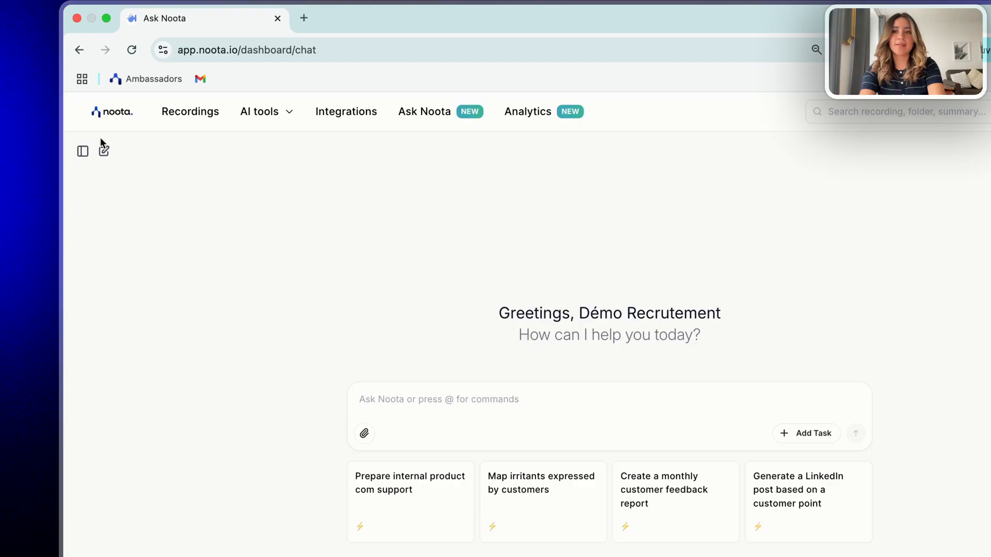
Toggle the sidebar so the Tasks section and past conversations stay visible.
left_click(83, 150)
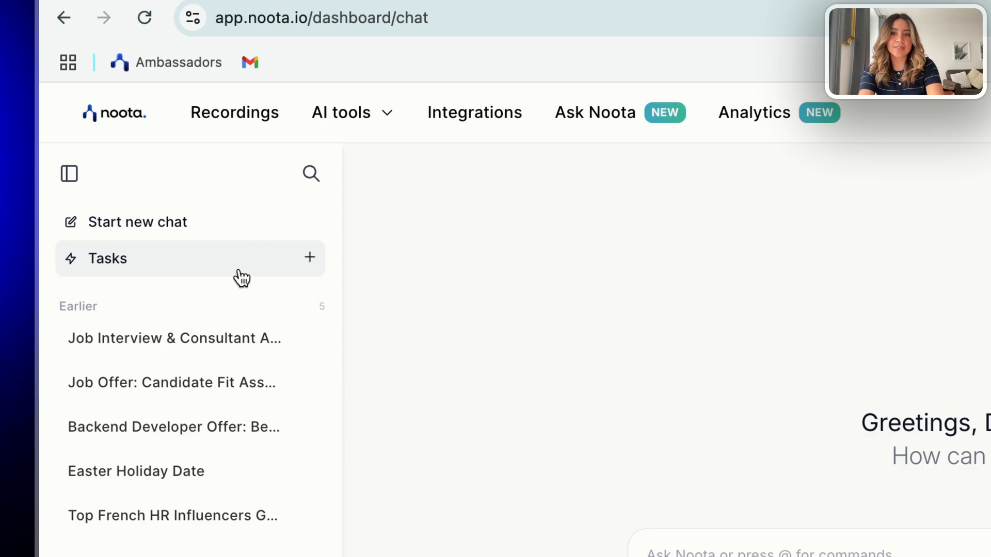
mouse_move(319, 195)
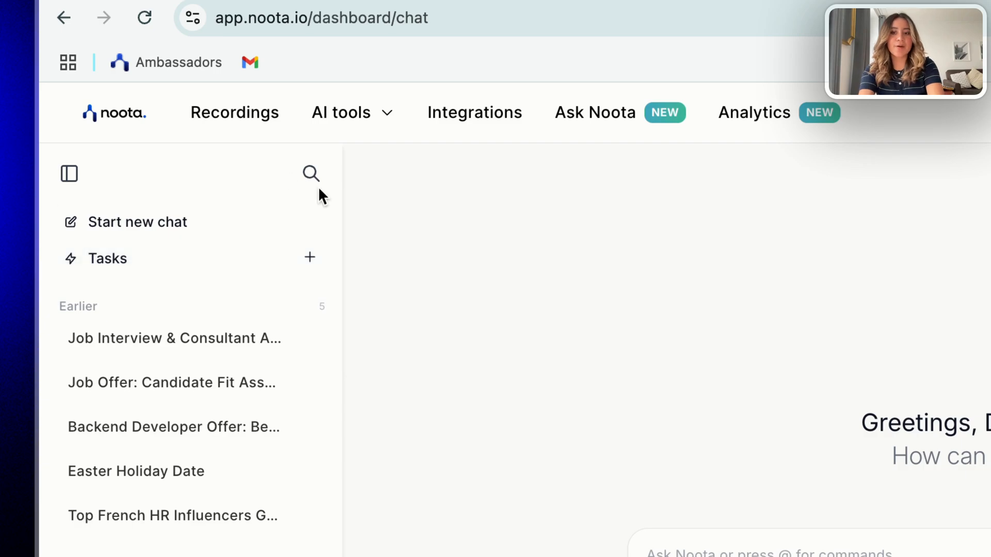
mouse_move(325, 195)
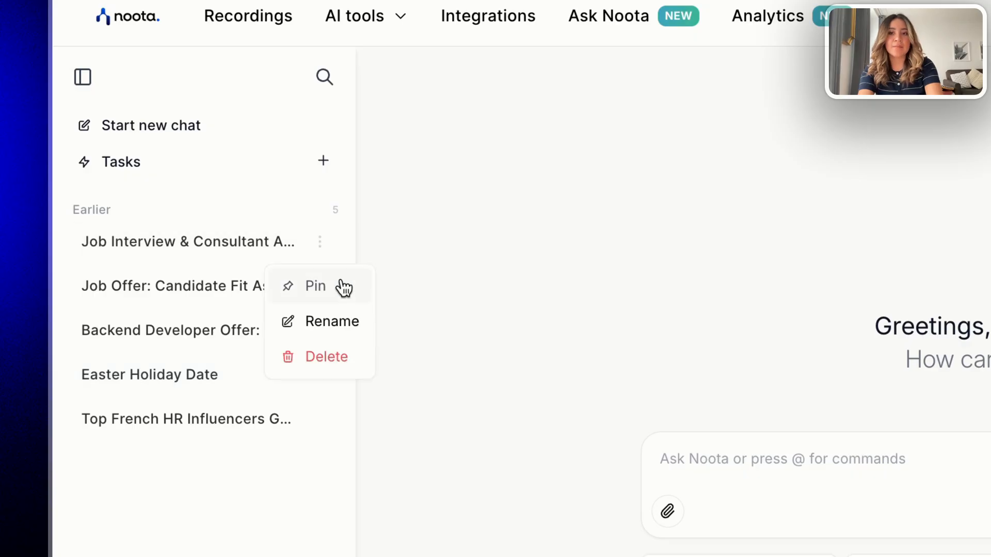
mouse_move(339, 265)
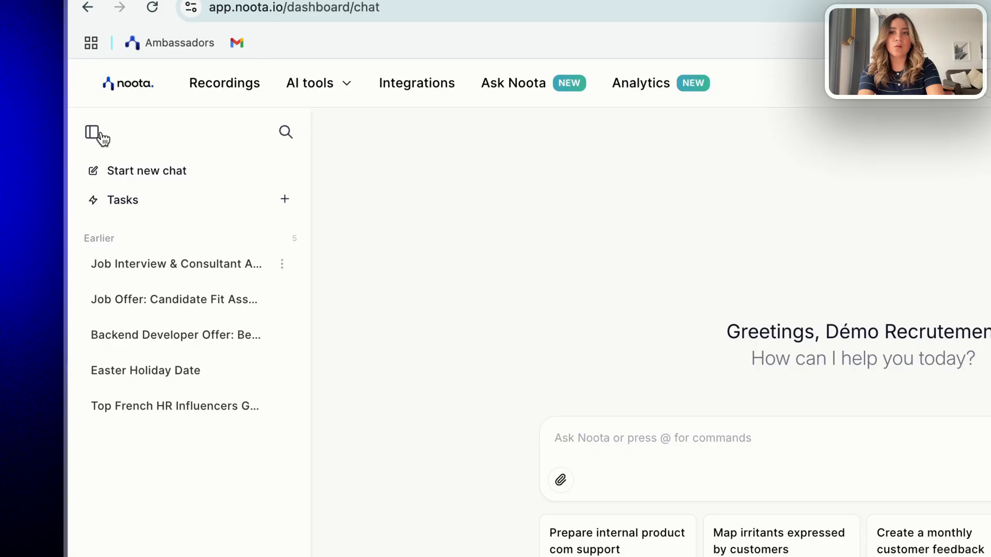
left_click(98, 137)
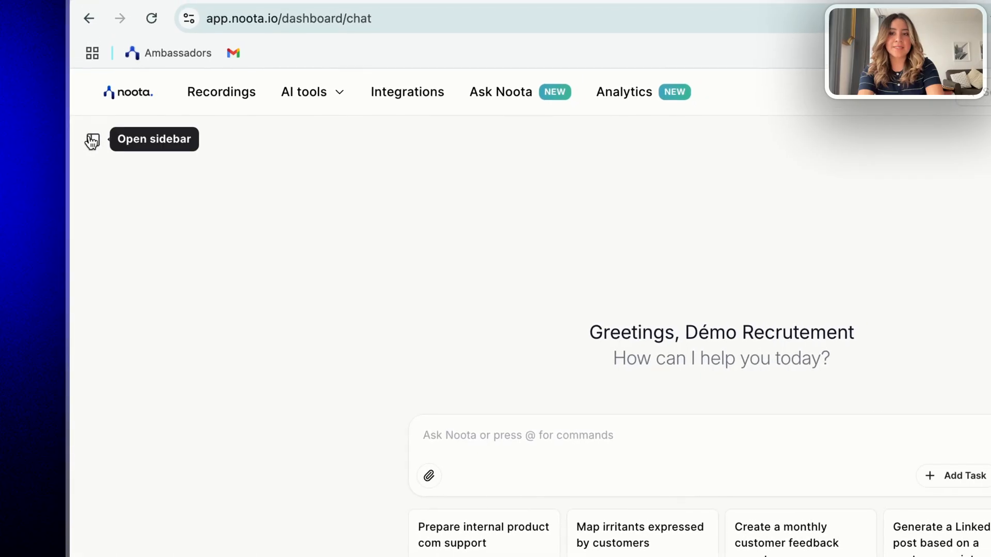
left_click(92, 139)
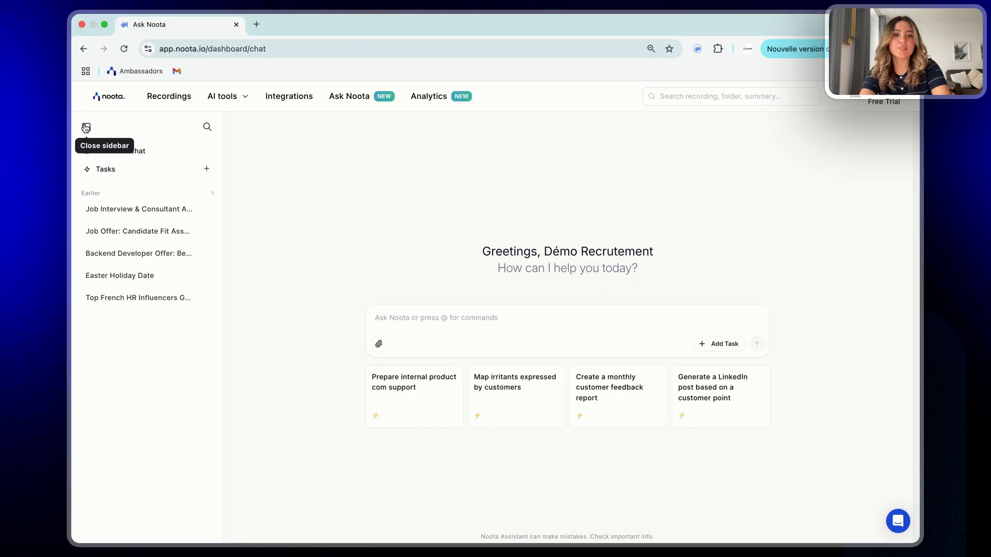
Hide the sidebar and send 'Give me a recipe for a chocolate cake' to the assistant.
left_click(86, 127)
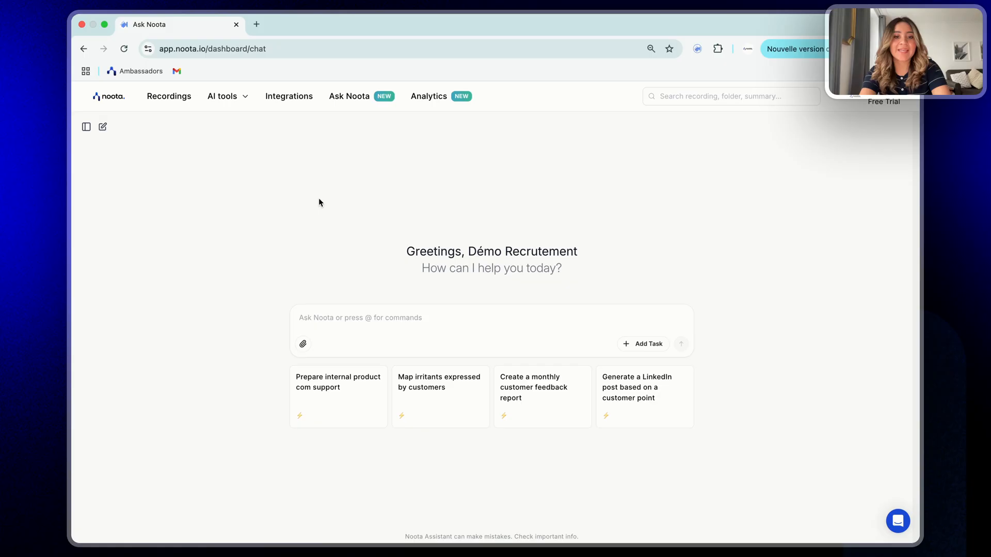
mouse_move(350, 321)
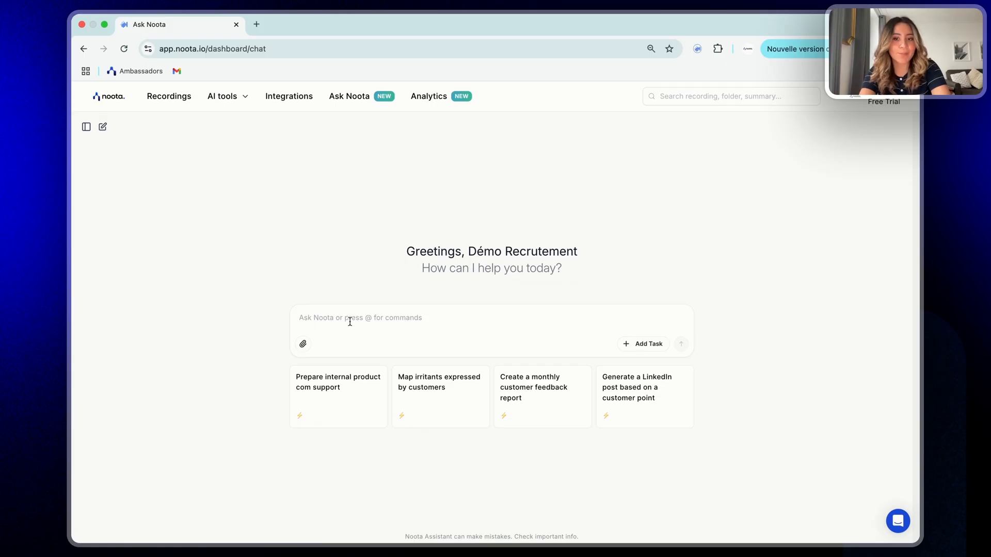
type("Give")
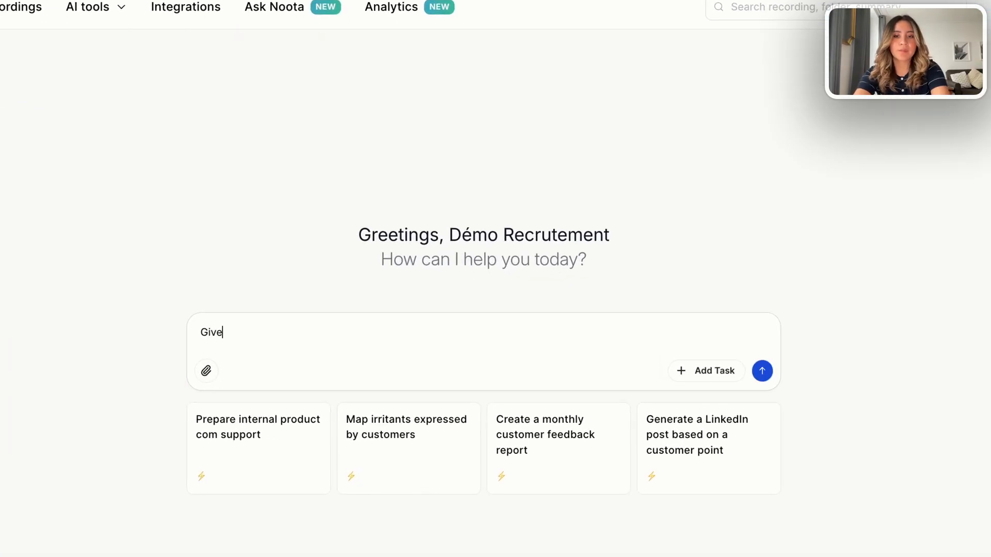
type("me a recip")
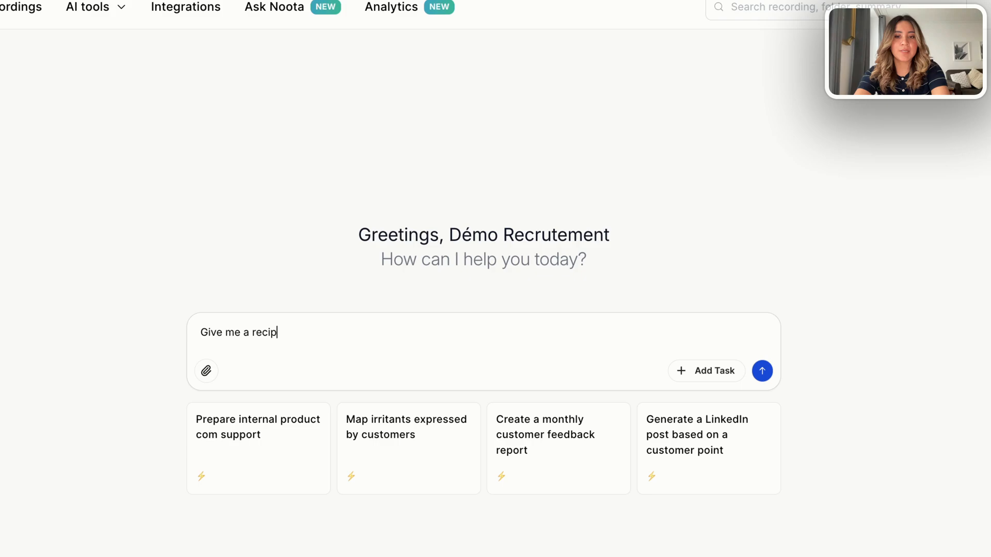
type("e for a chocolate ca")
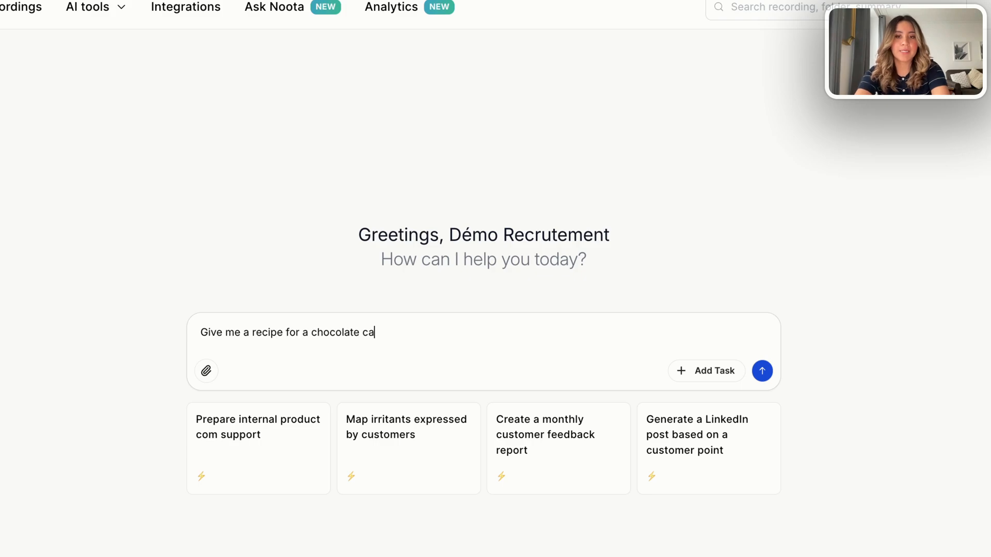
left_click(762, 371)
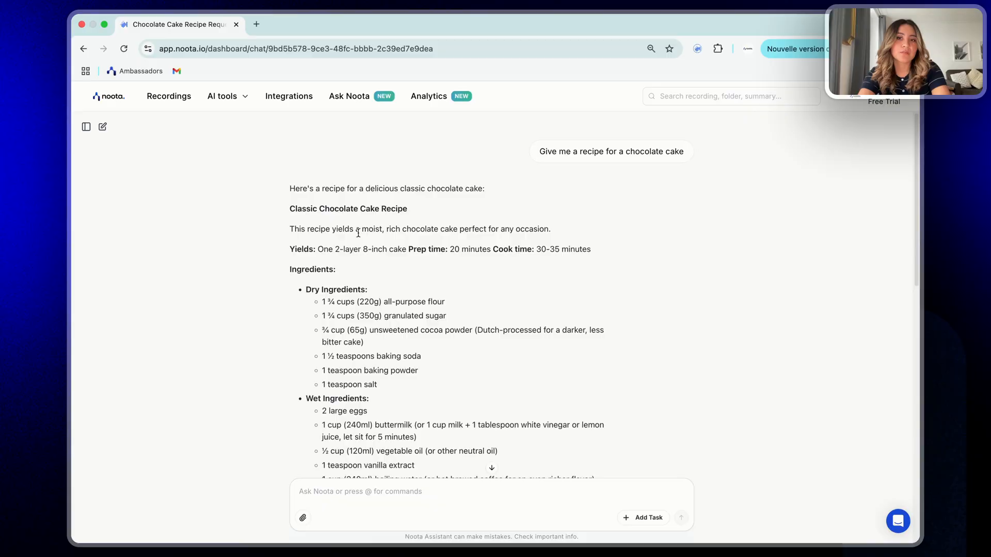
scroll("down", 3)
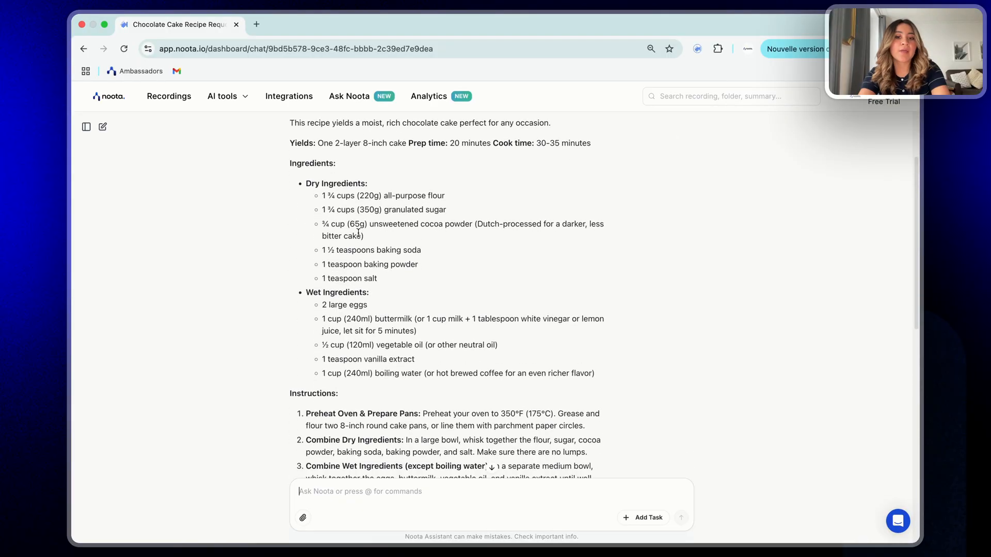
scroll("down", 3)
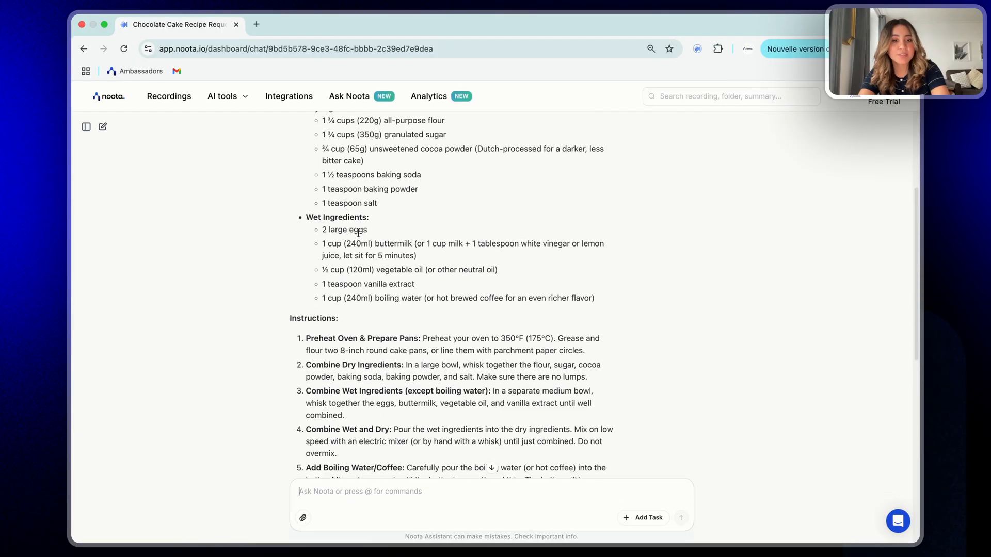
scroll("down", 3)
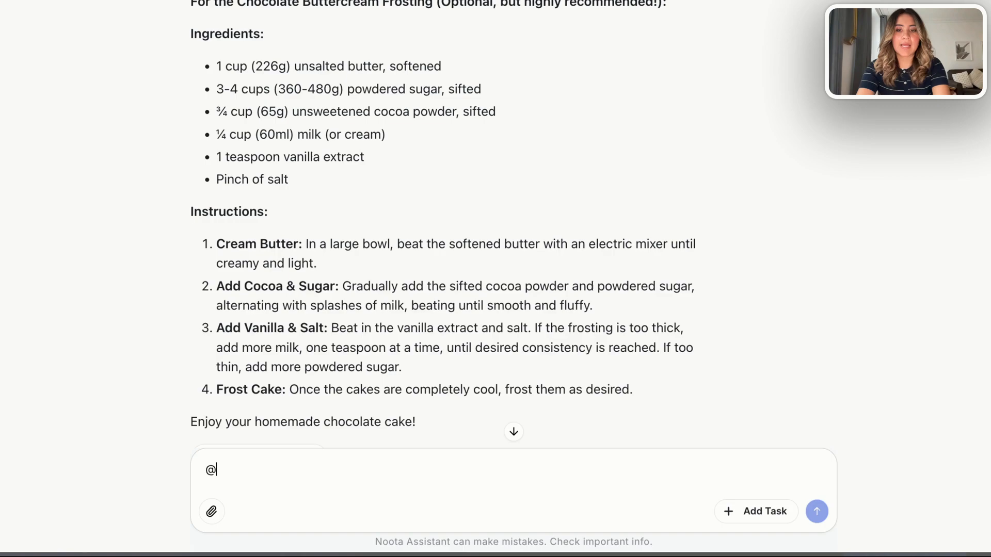
type("@")
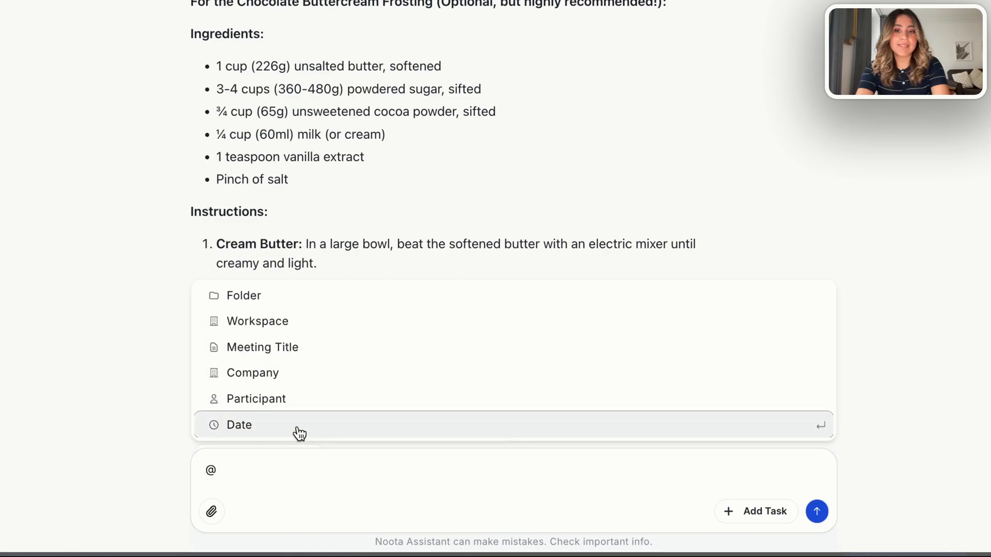
left_click(239, 424)
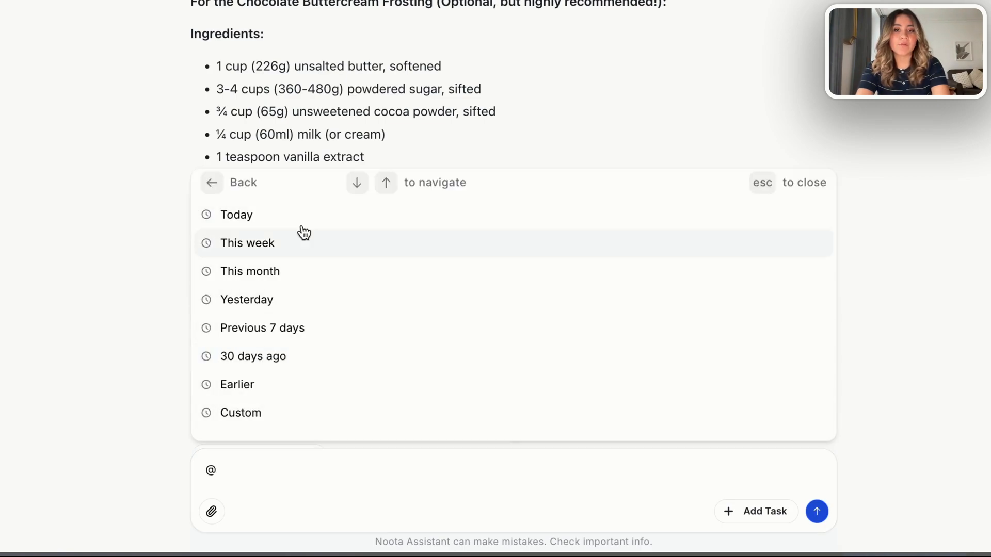
key("Escape")
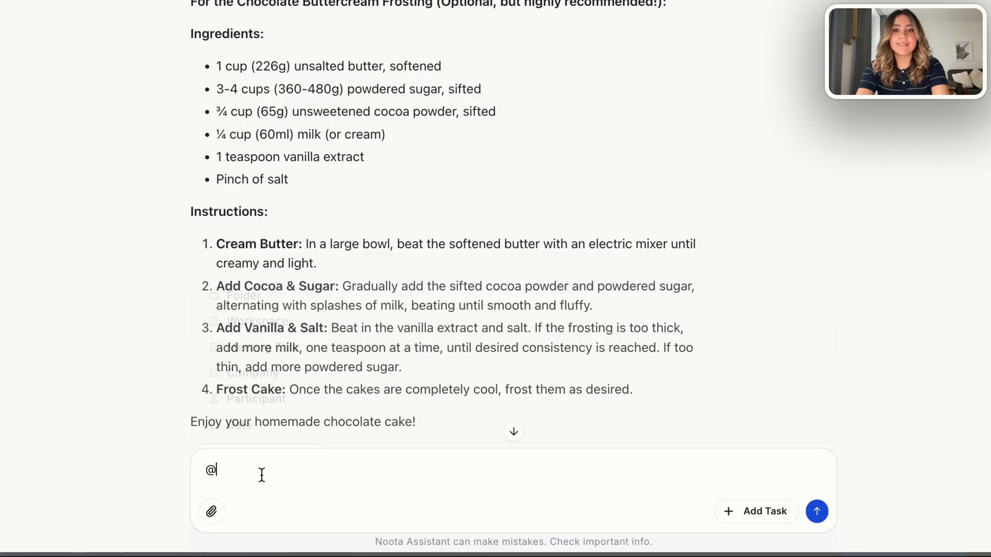
type("Wh")
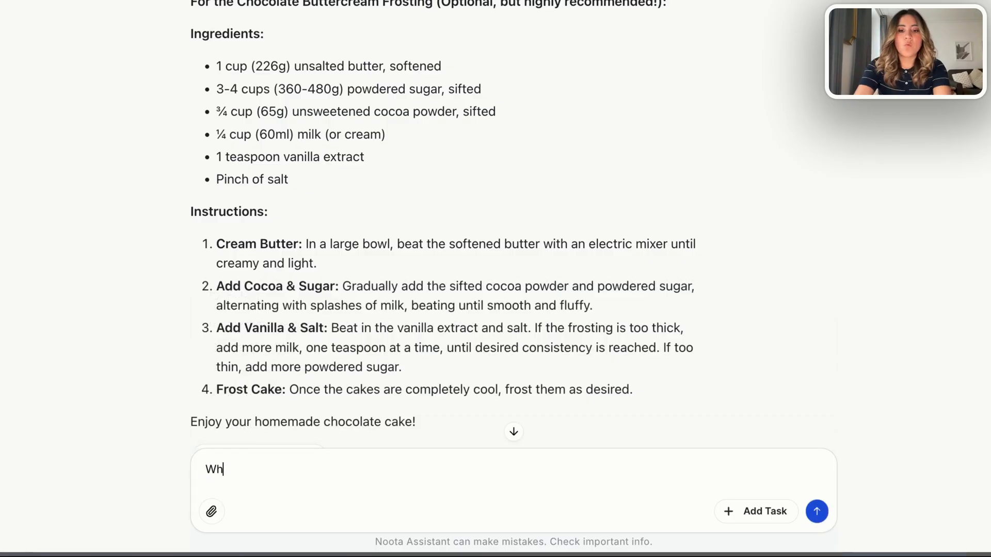
Ask what decisions were made, filtering meetings to the last 30 days.
type("at decisions")
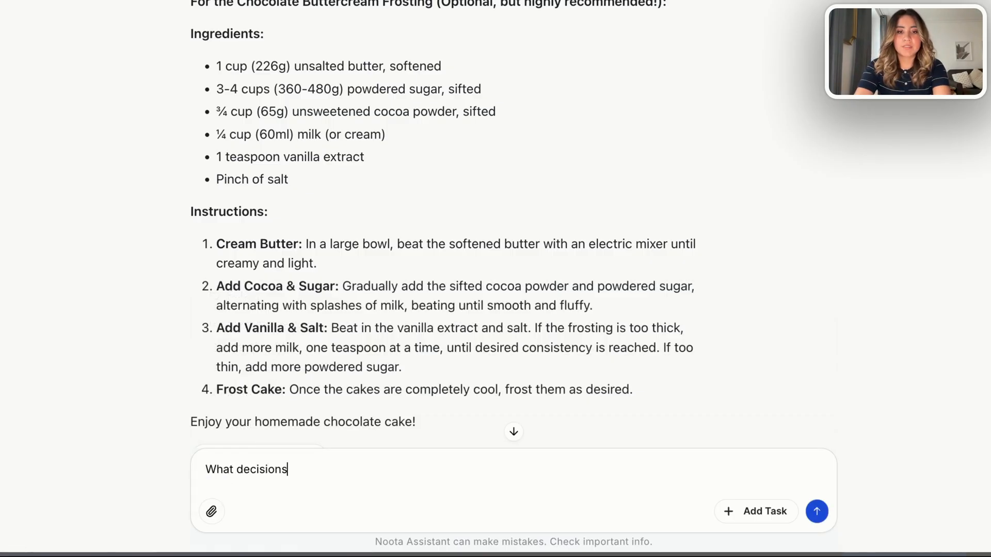
type("were made @")
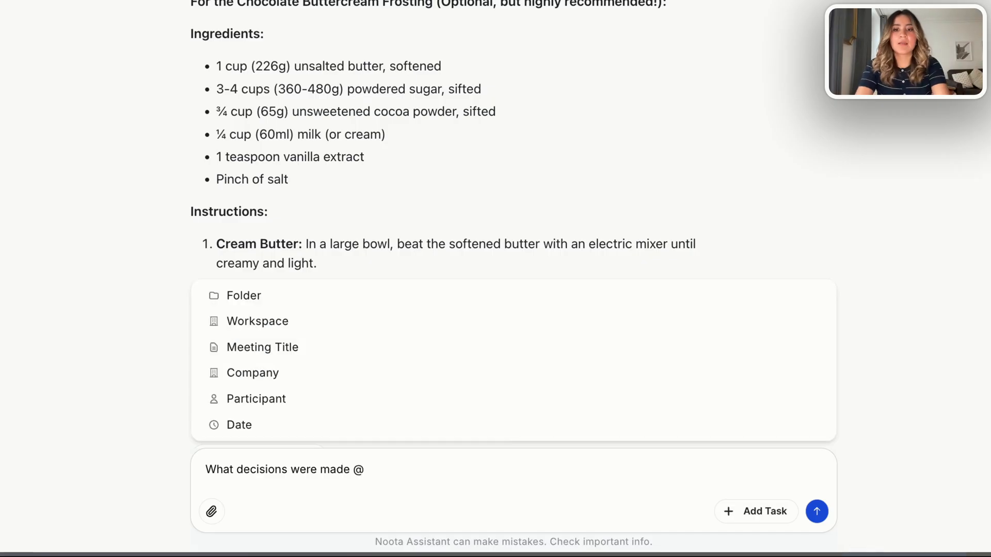
left_click(238, 424)
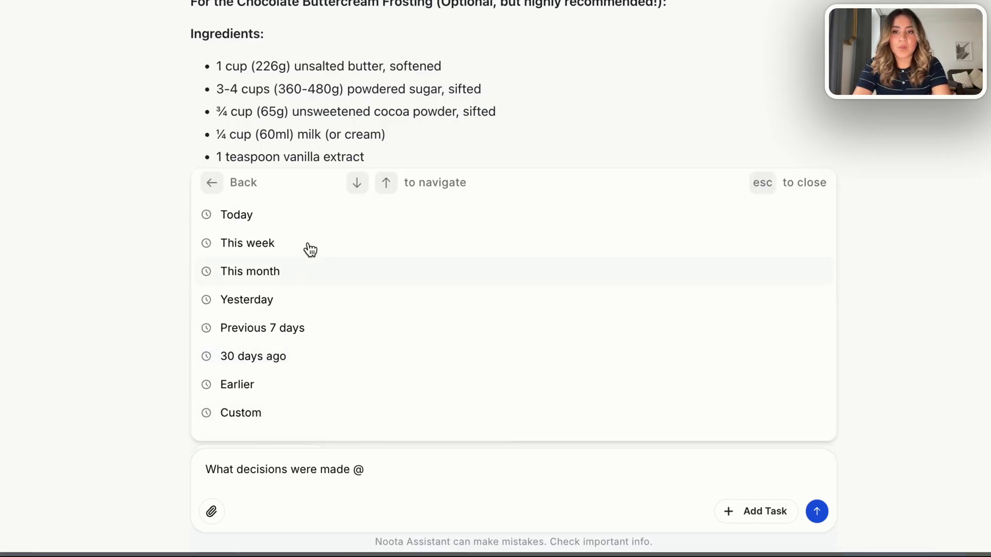
left_click(253, 356)
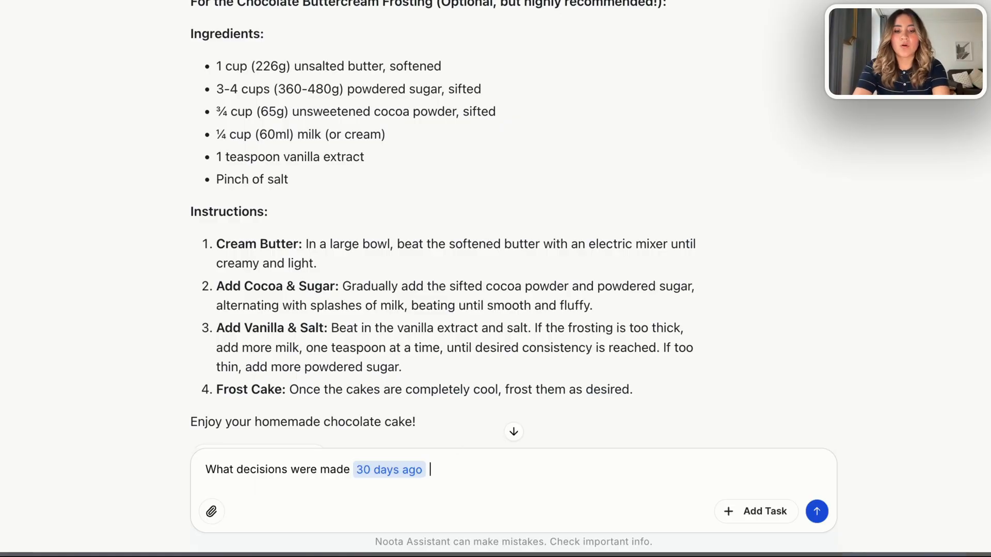
Mention the Test démo folder via @ as the source and confirm the selection.
type("on @")
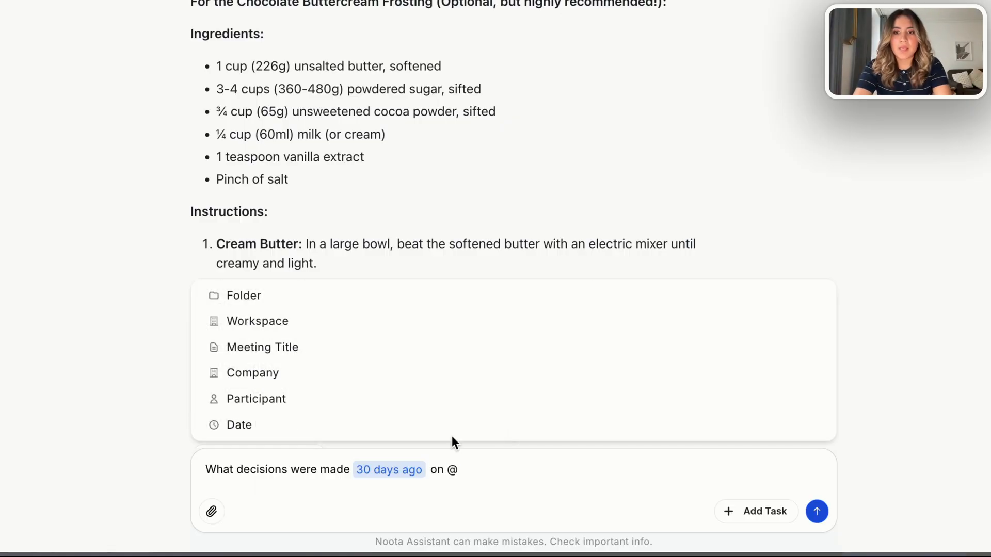
left_click(244, 295)
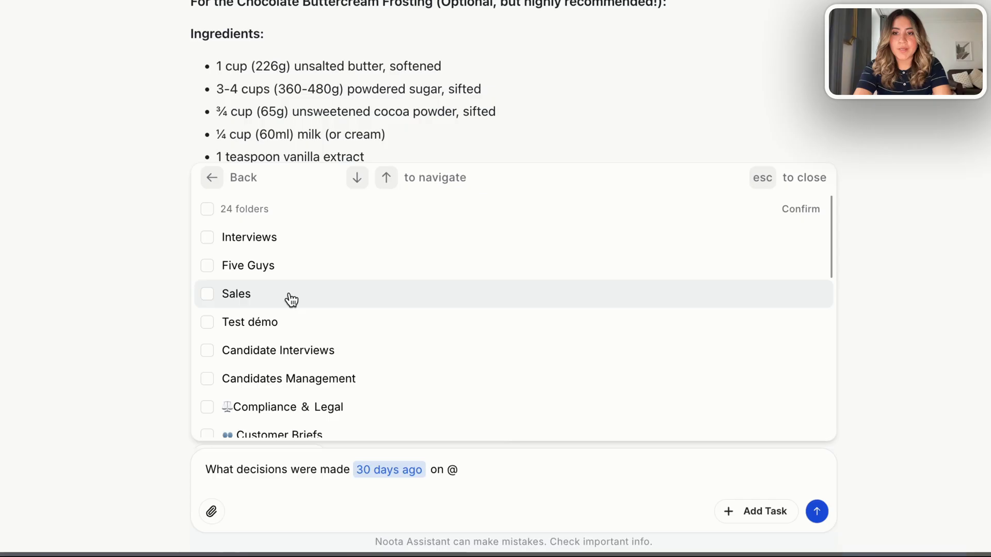
left_click(207, 322)
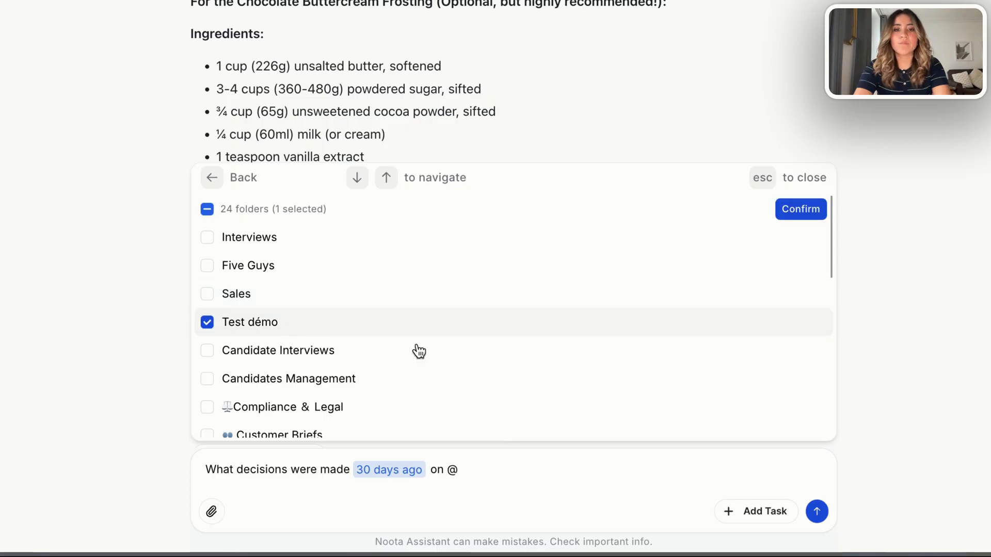
left_click(800, 210)
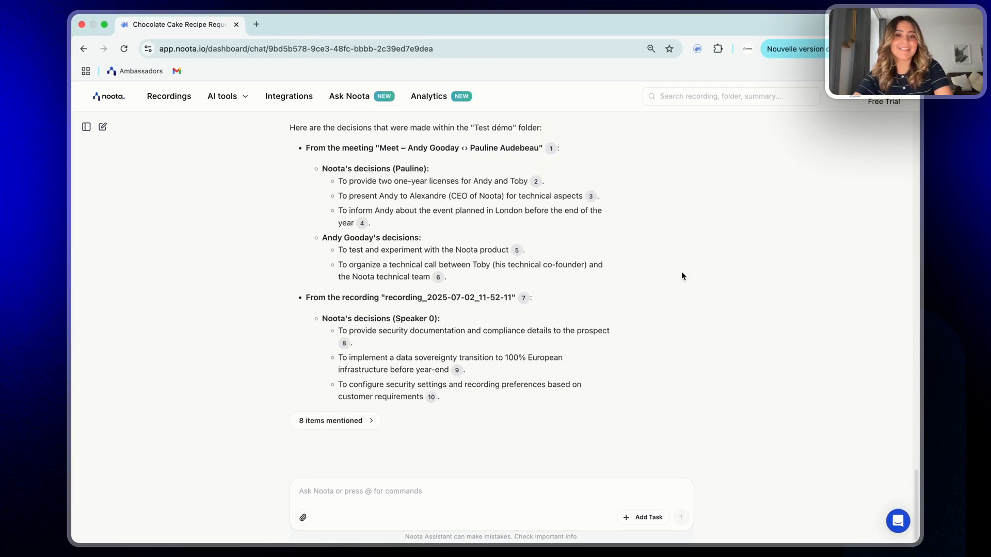
scroll("up", 3)
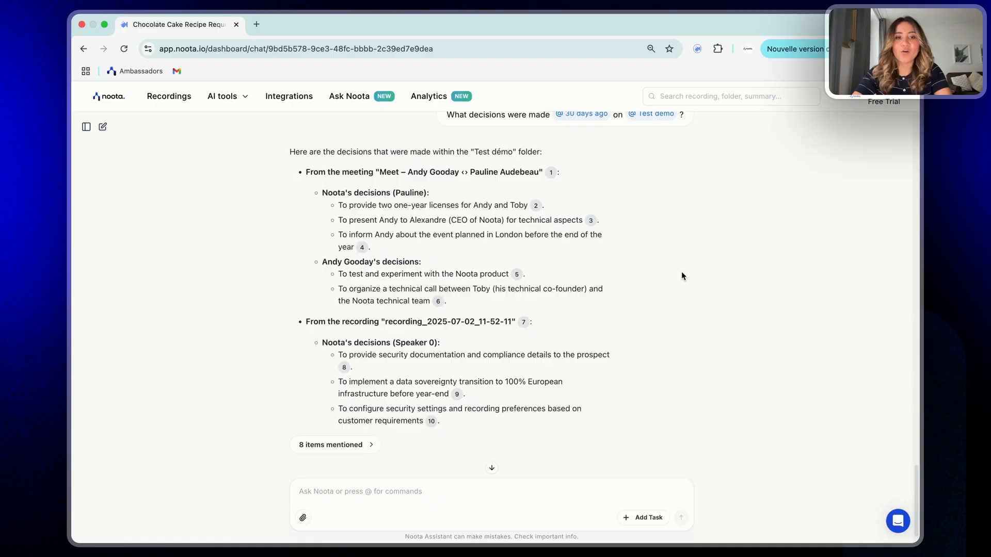
scroll("up", 3)
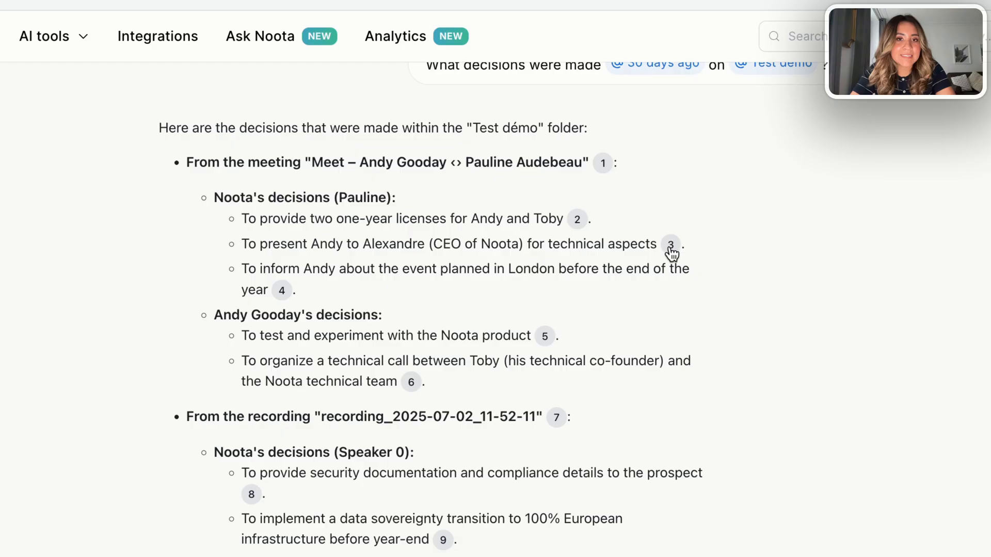
mouse_move(568, 416)
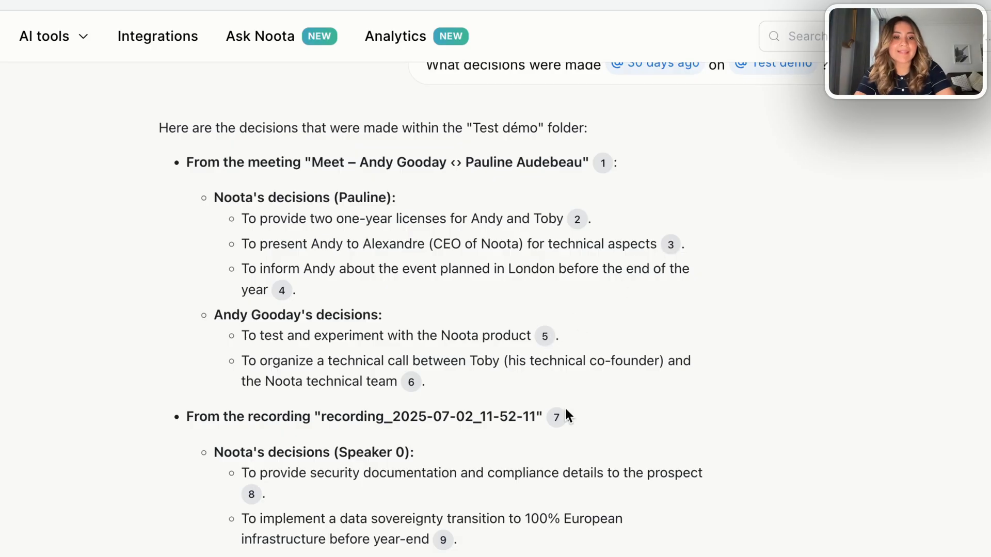
scroll("down", 3)
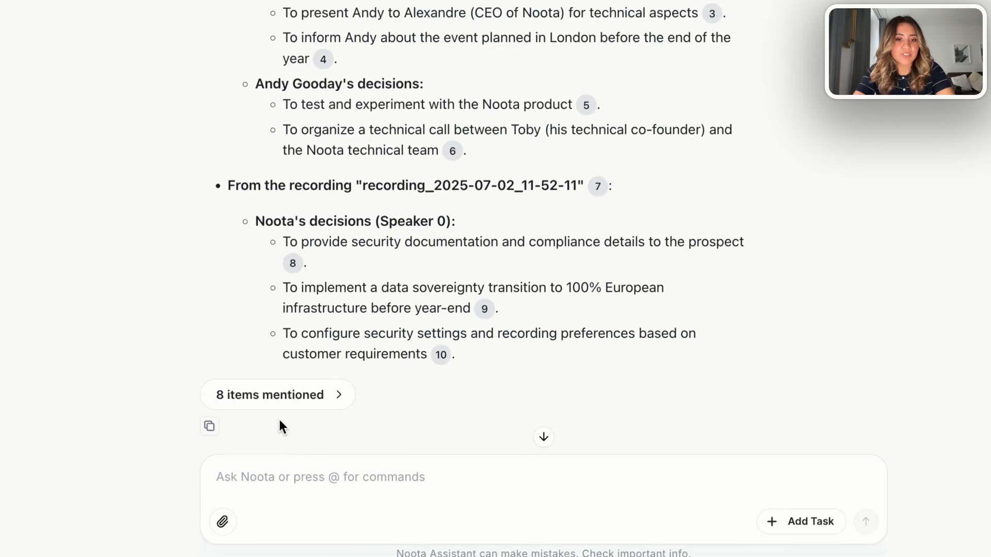
mouse_move(285, 433)
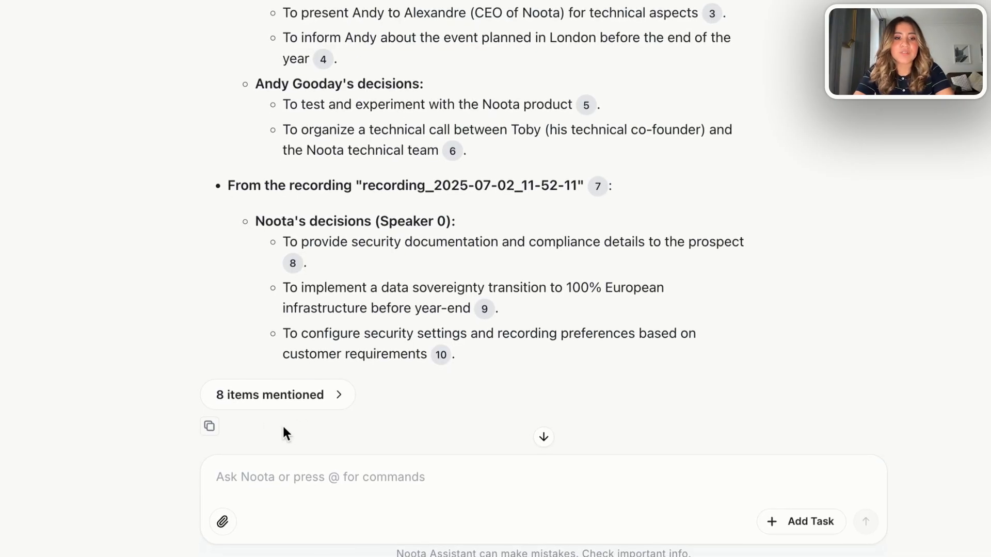
mouse_move(221, 426)
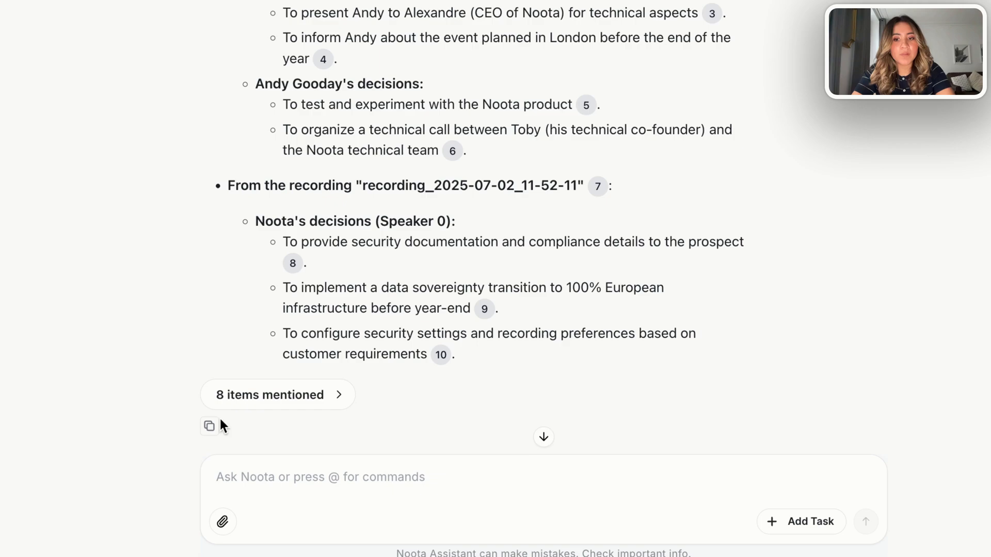
mouse_move(297, 427)
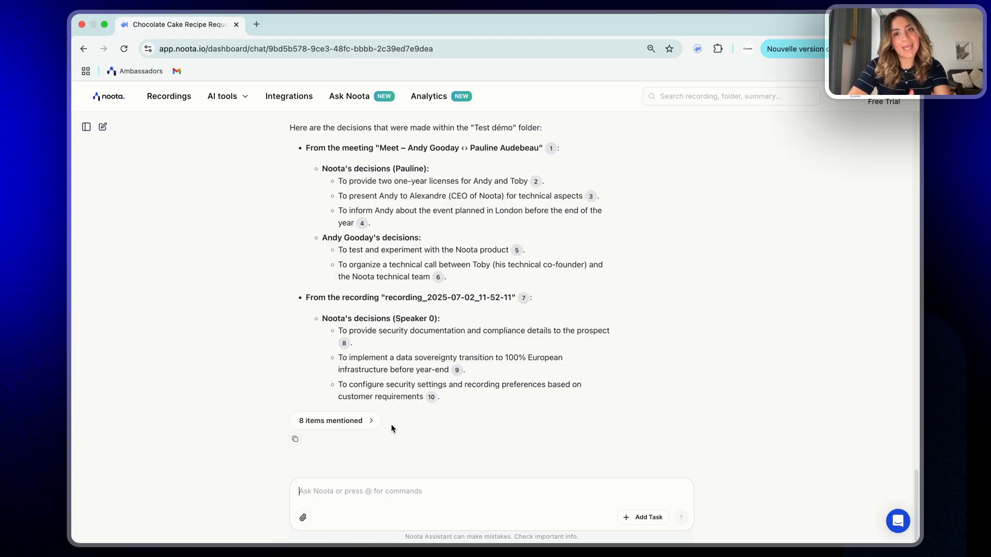
left_click(102, 126)
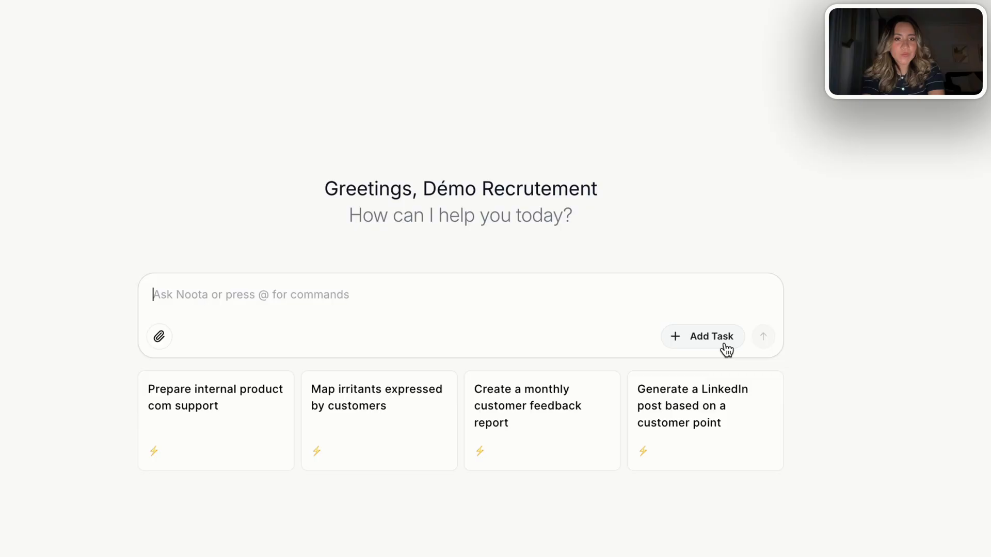
mouse_move(677, 348)
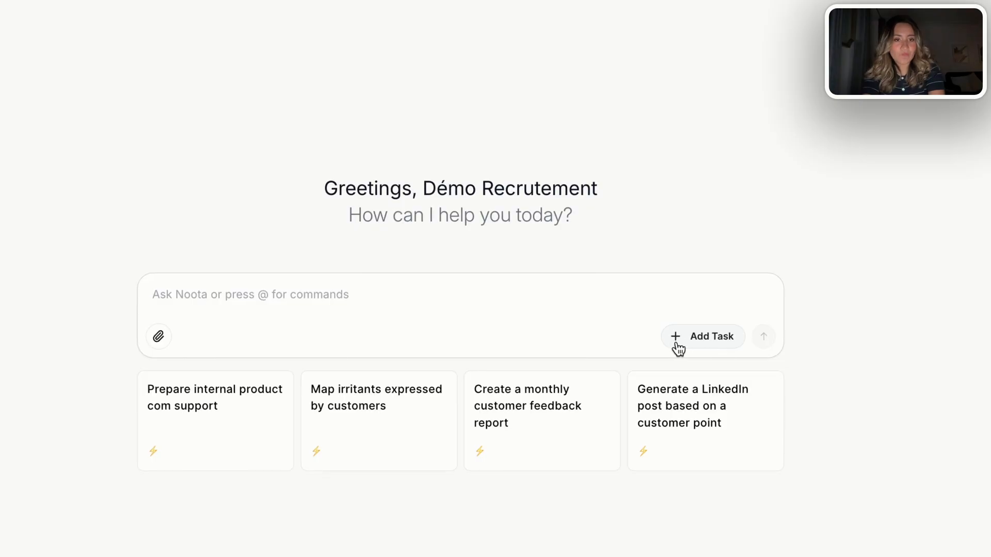
Dismiss the Add Task dialog, show the sidebar and start creating a new custom task.
left_click(702, 336)
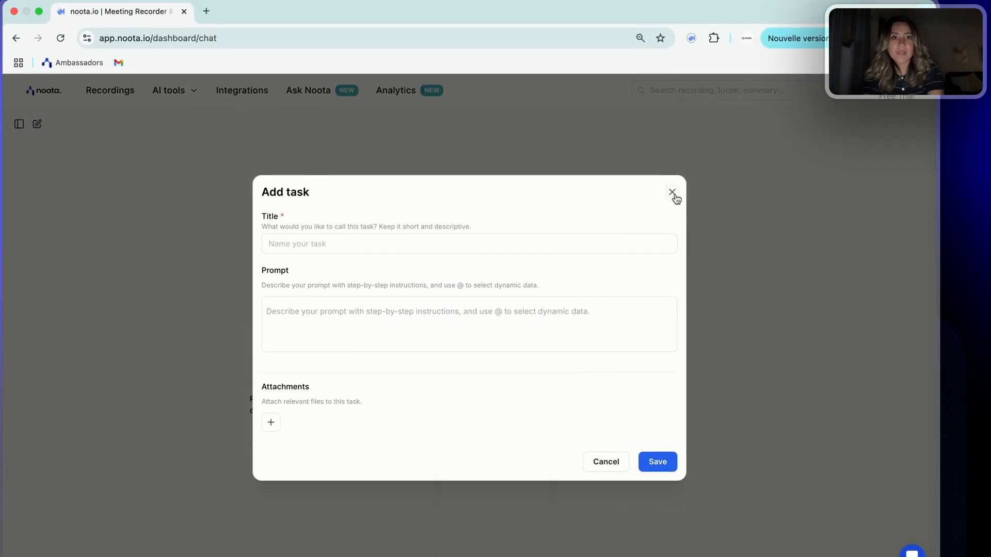
left_click(672, 192)
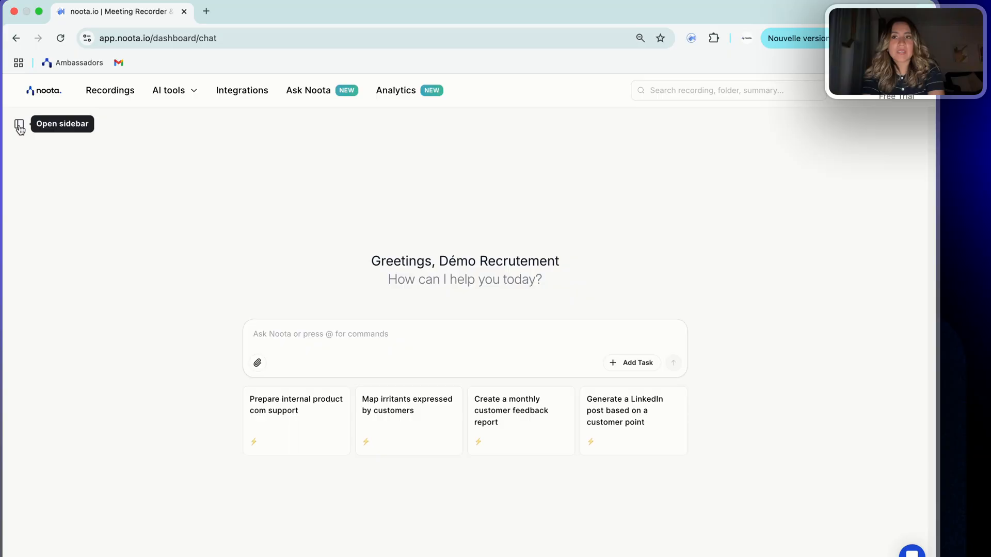
left_click(20, 124)
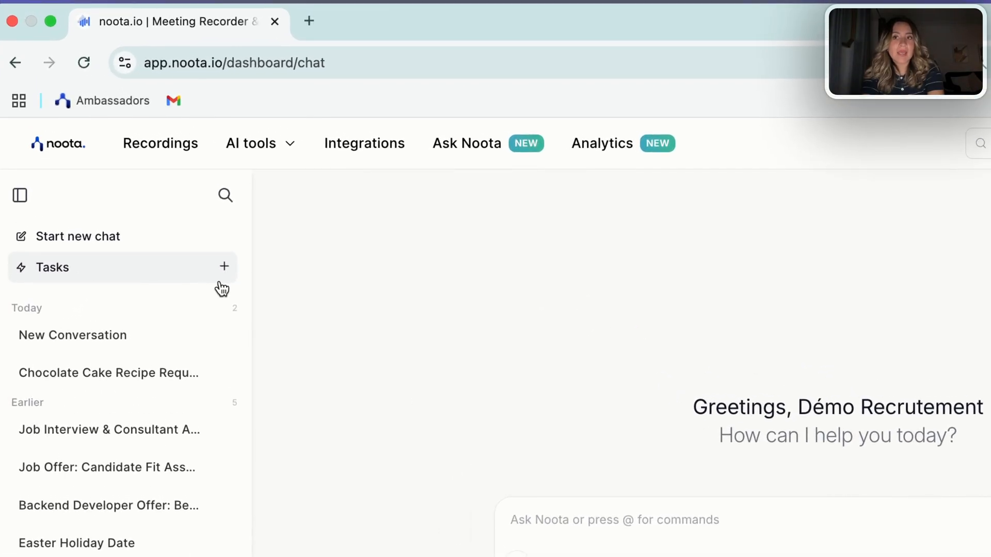
left_click(224, 266)
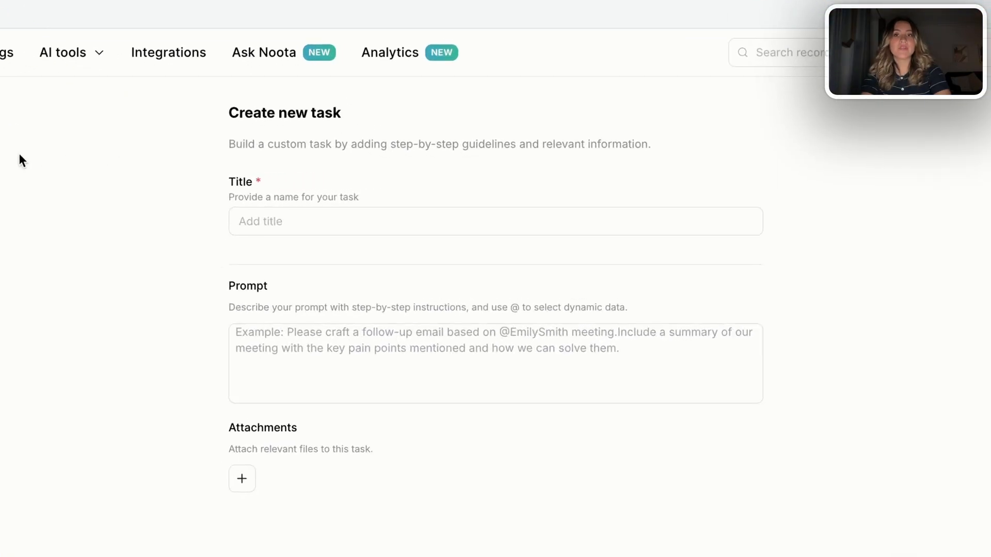
Title the task 'Weekly sales team meeting summary'.
type("We")
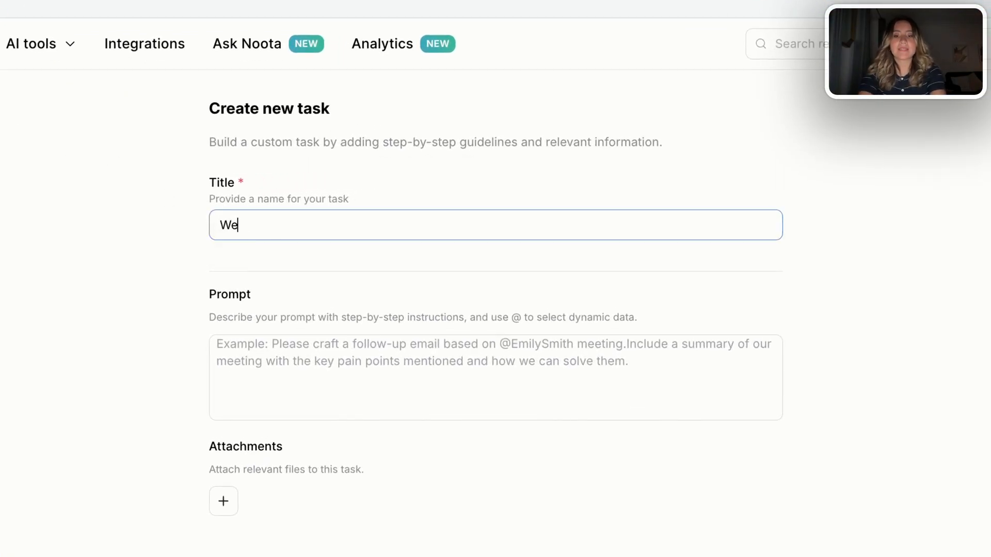
type("ekly")
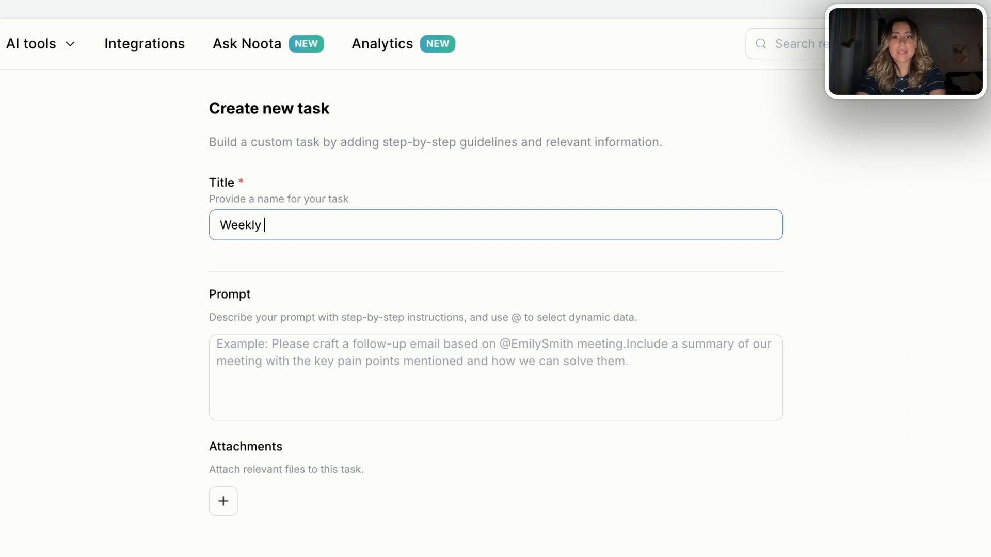
type("sales te")
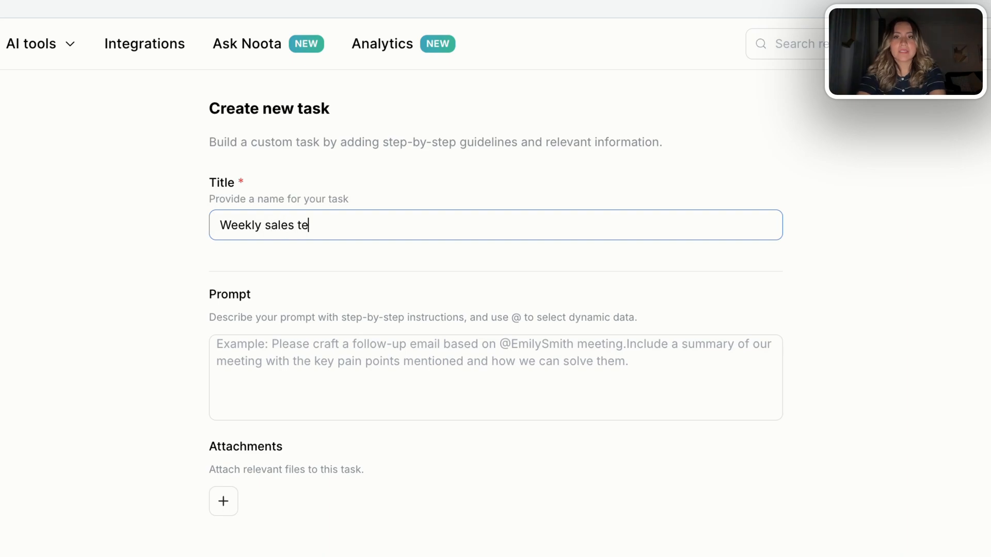
type("am meeting")
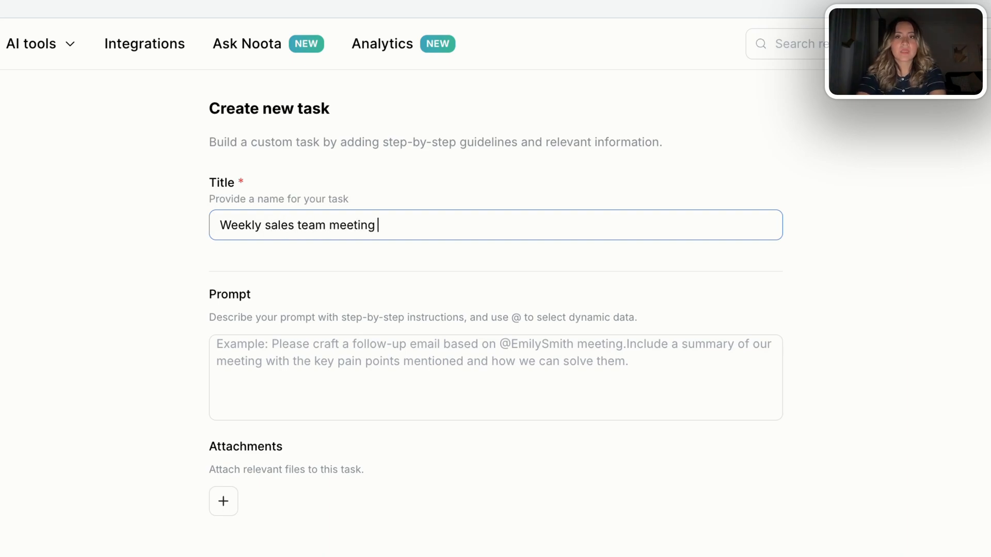
type("summary")
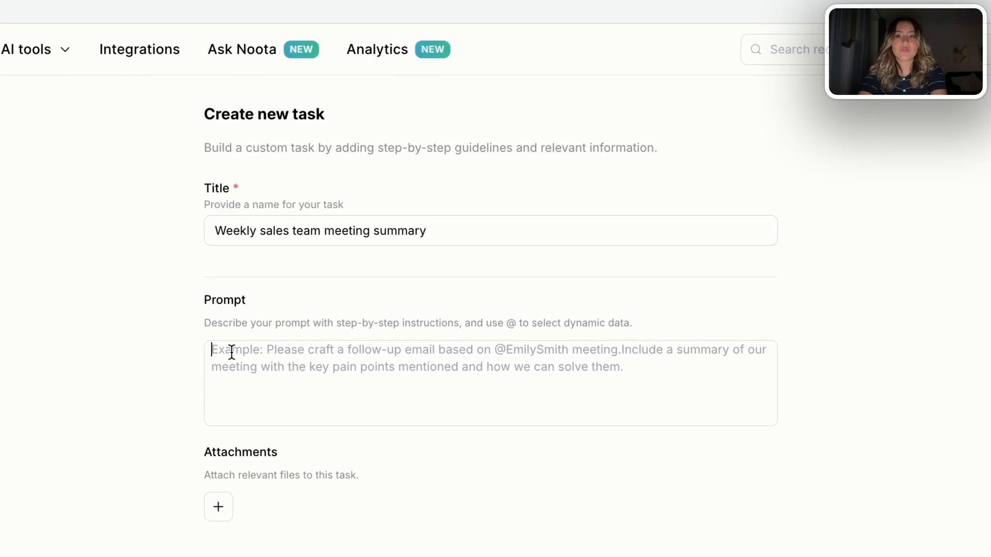
type("Create")
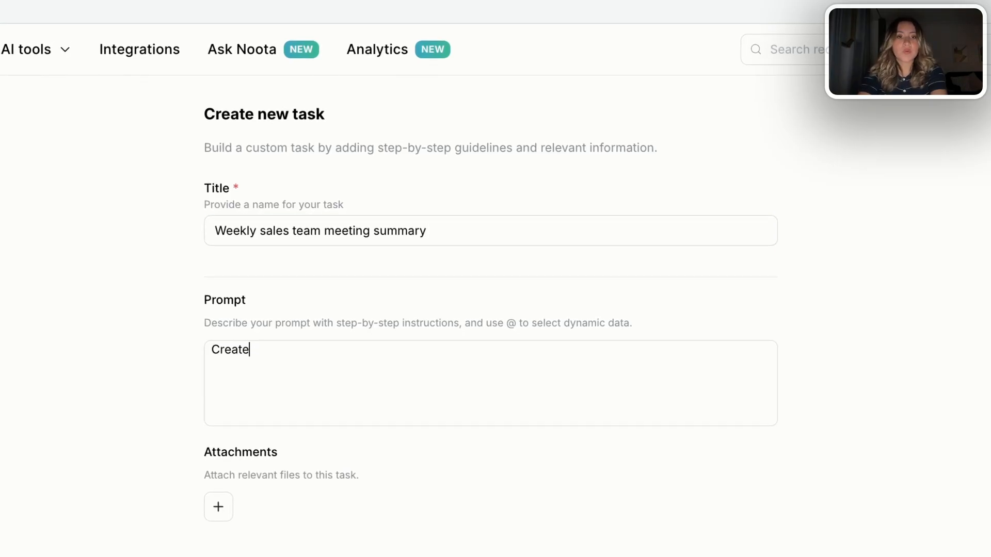
type("a summary")
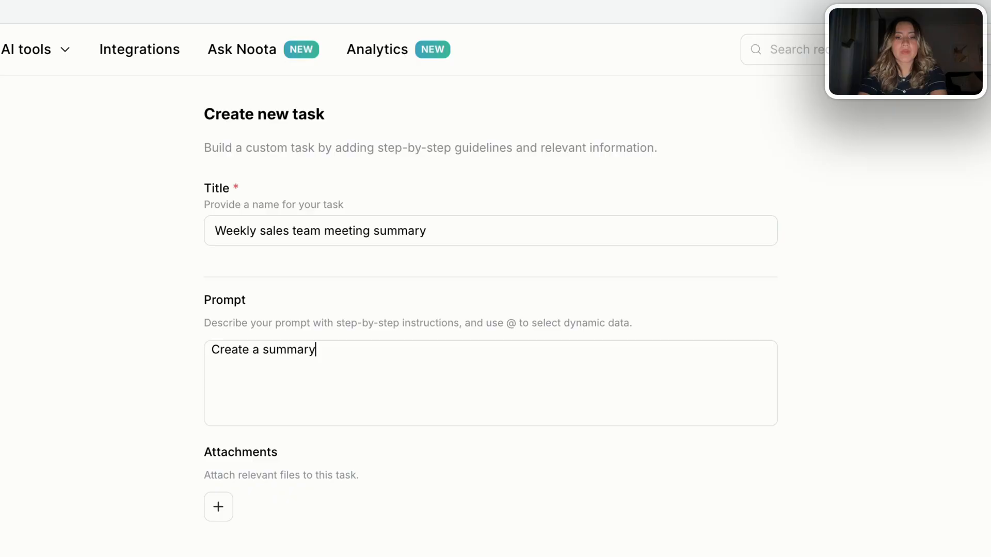
type("of @")
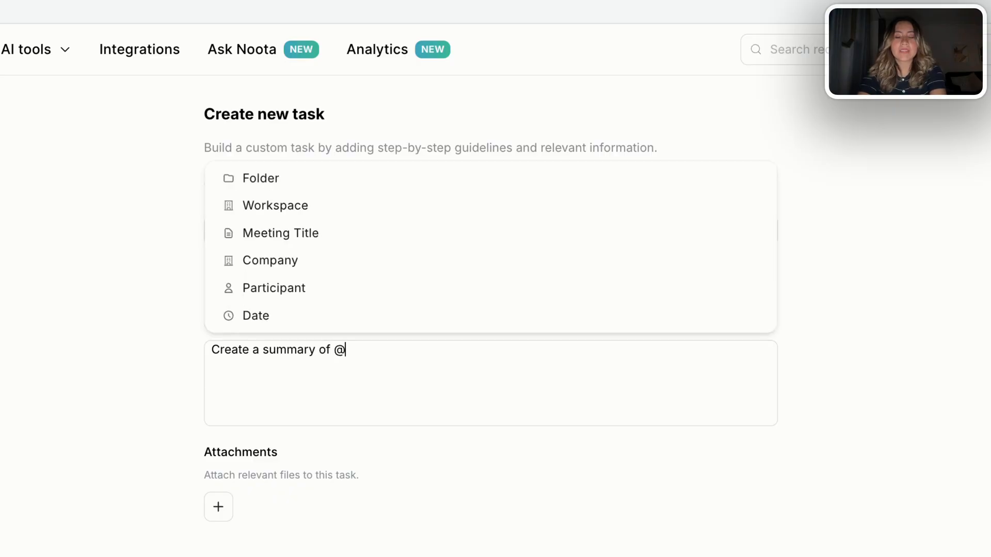
left_click(260, 178)
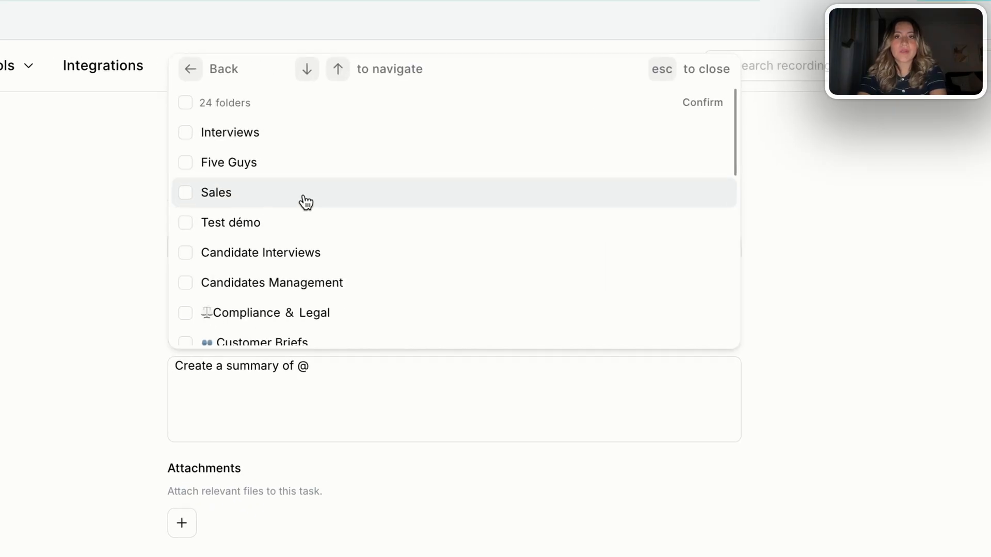
left_click(184, 193)
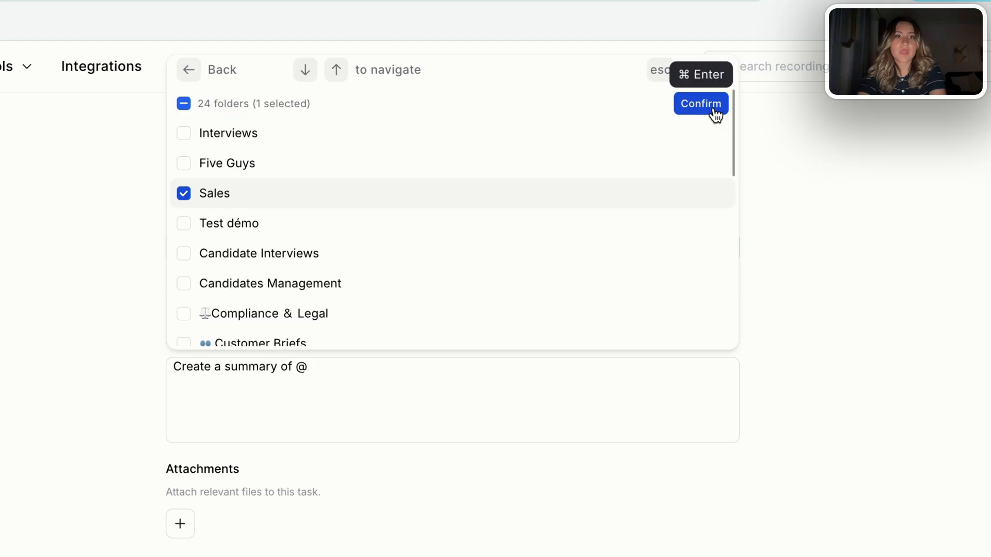
left_click(700, 104)
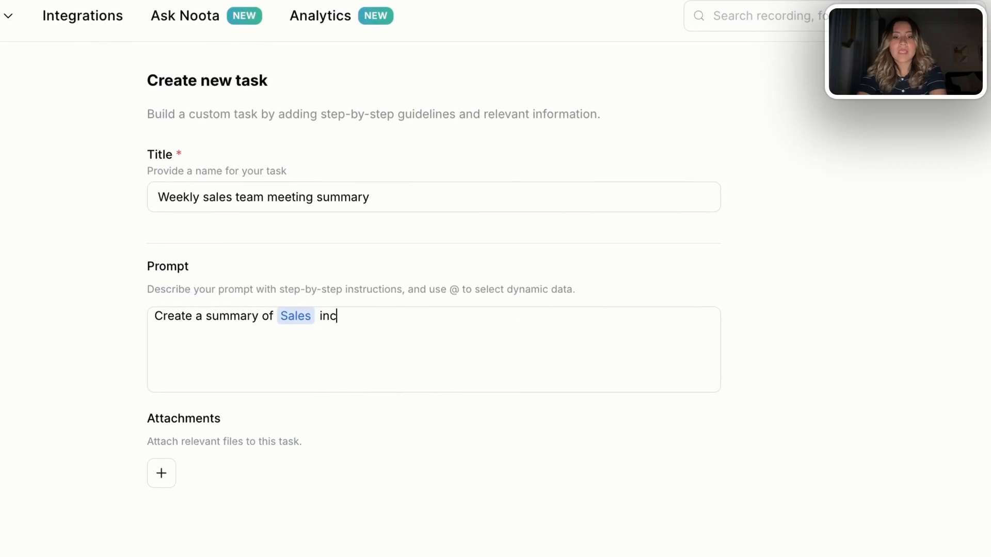
type("luding deci")
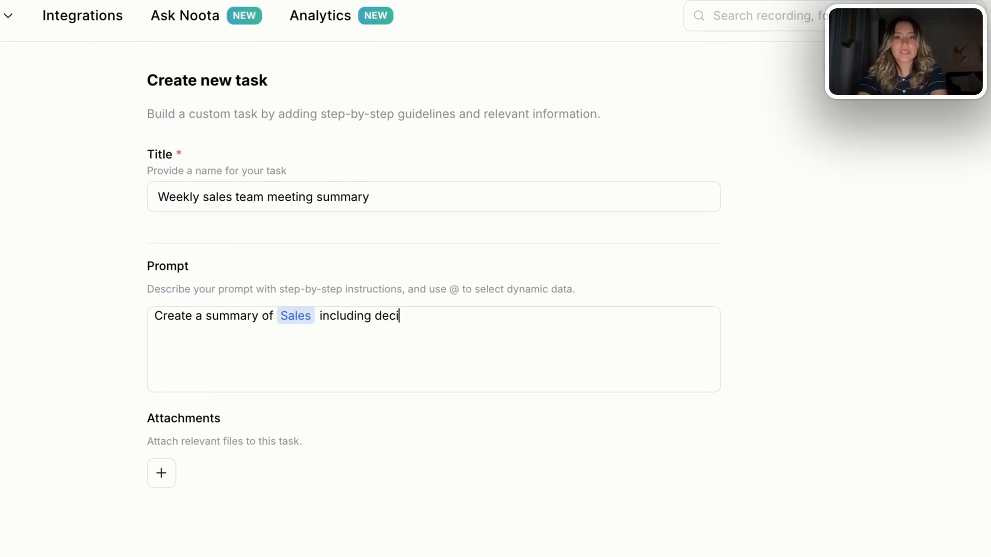
type("sions, bloc")
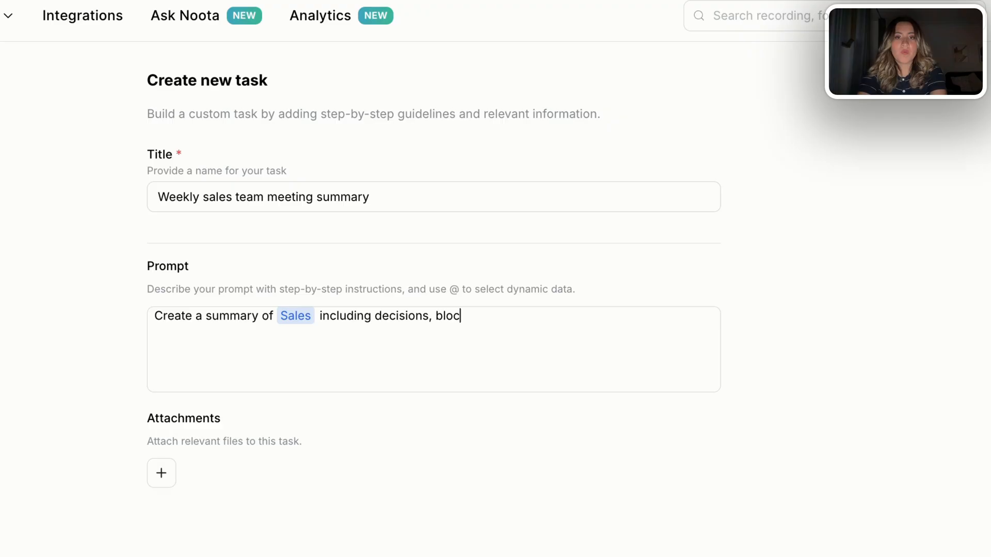
type("kers and action ite")
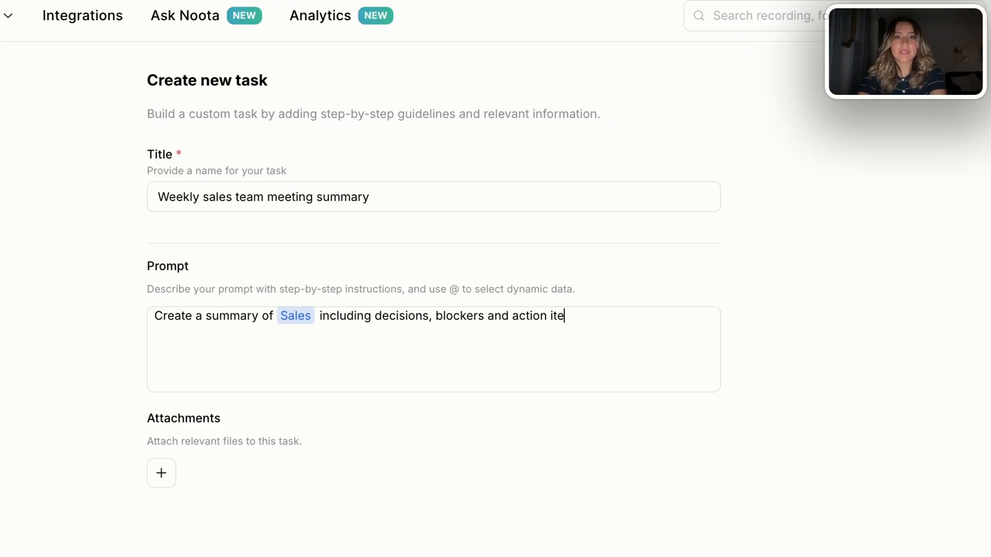
type("ms")
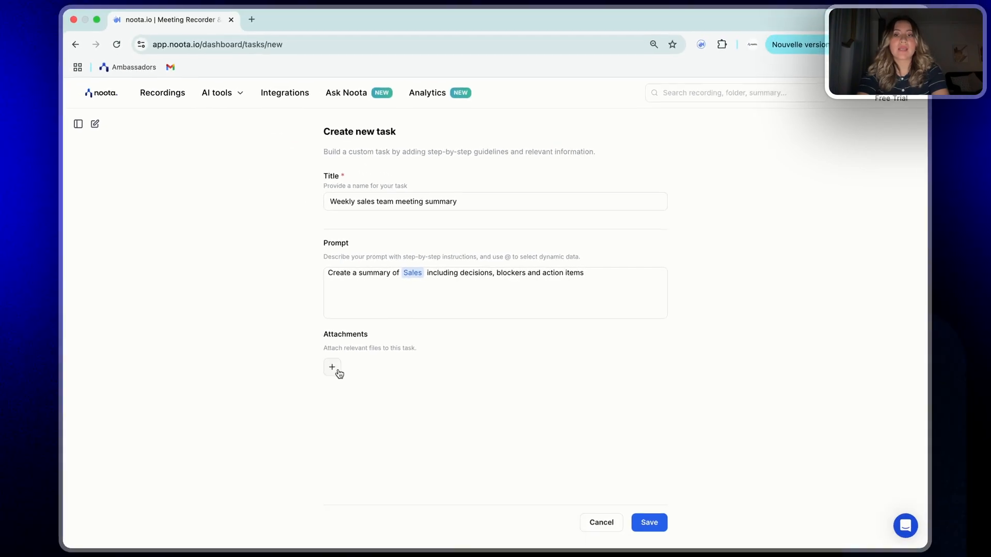
Cancel the attachment file chooser and save the task to the Task Library.
left_click(333, 368)
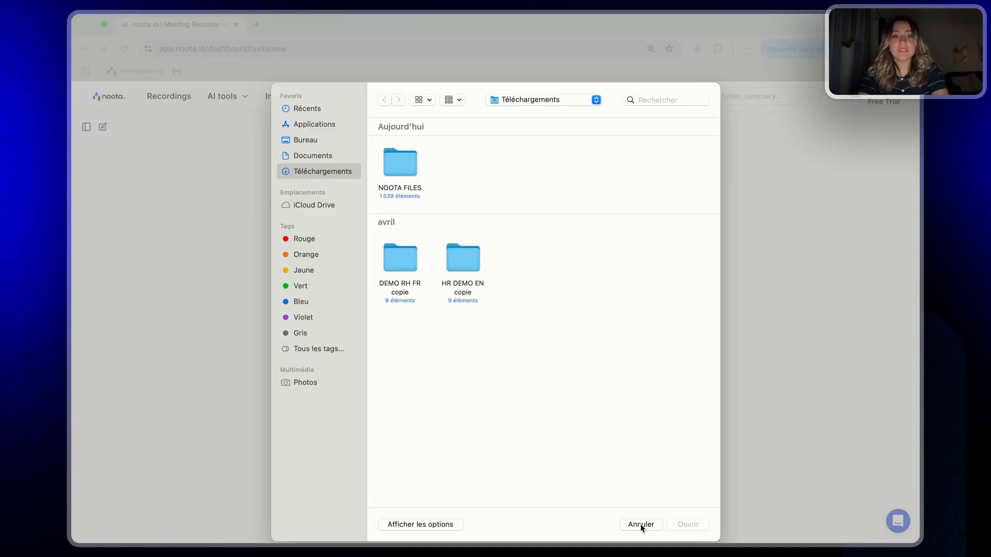
left_click(640, 524)
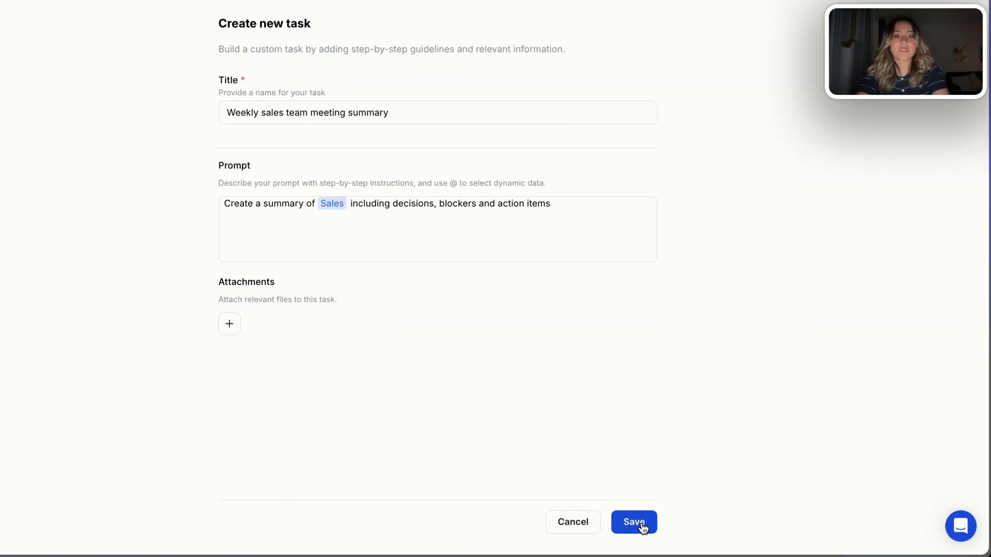
left_click(632, 522)
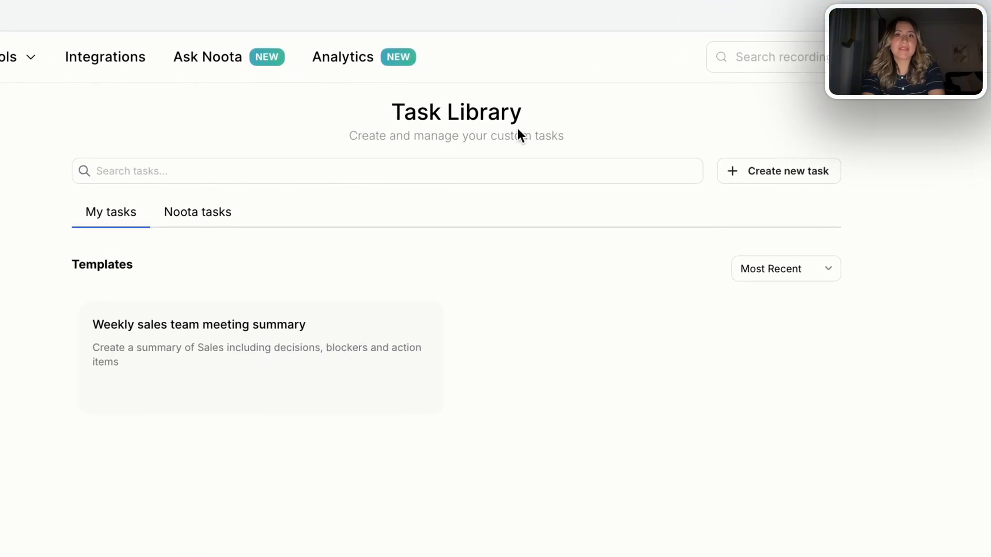
mouse_move(470, 411)
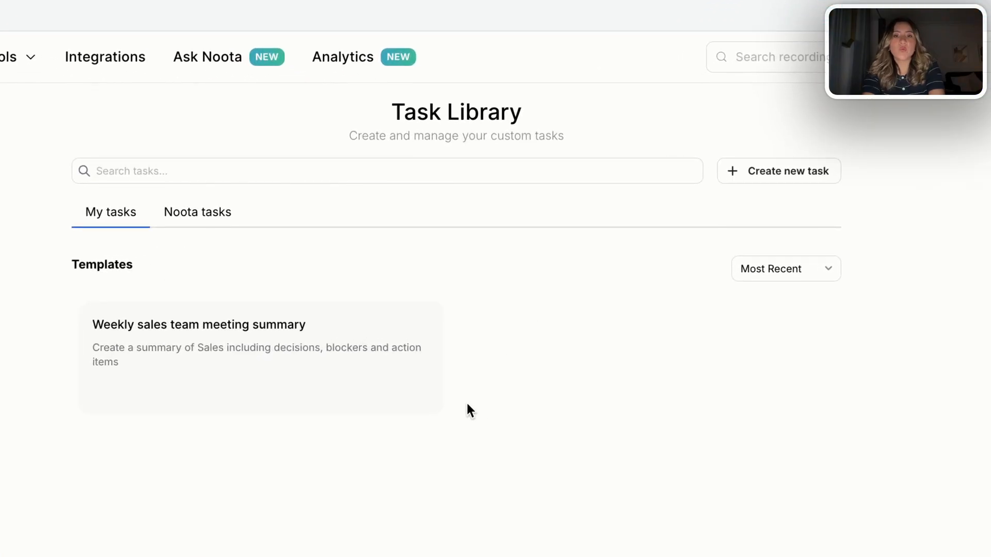
mouse_move(416, 388)
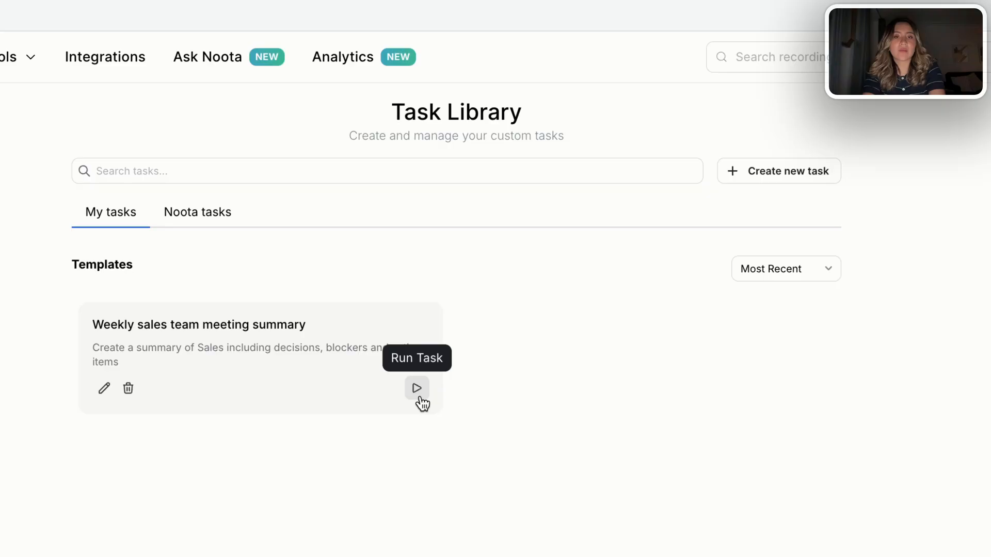
Run the weekly sales summary task and read its decisions, blockers and action items answer.
left_click(416, 389)
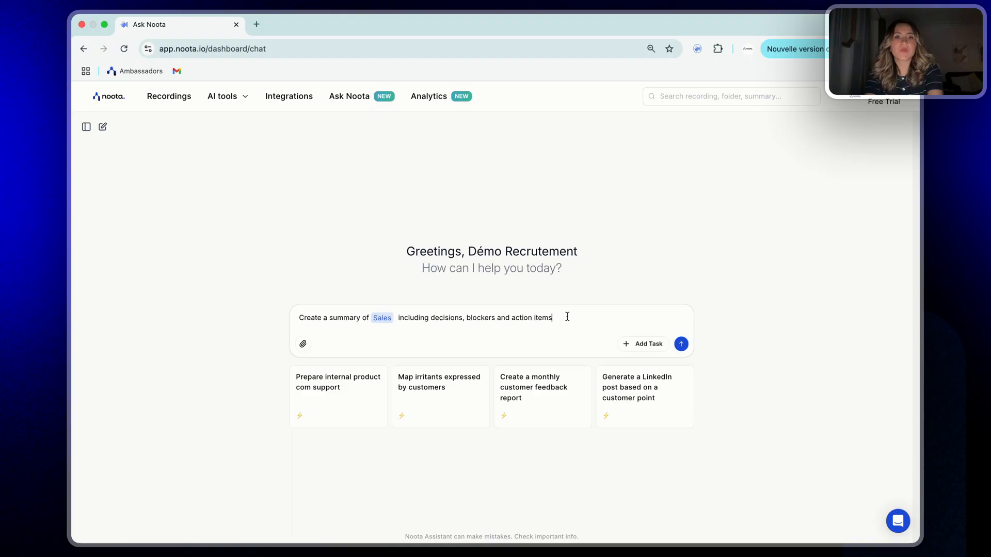
left_click(680, 343)
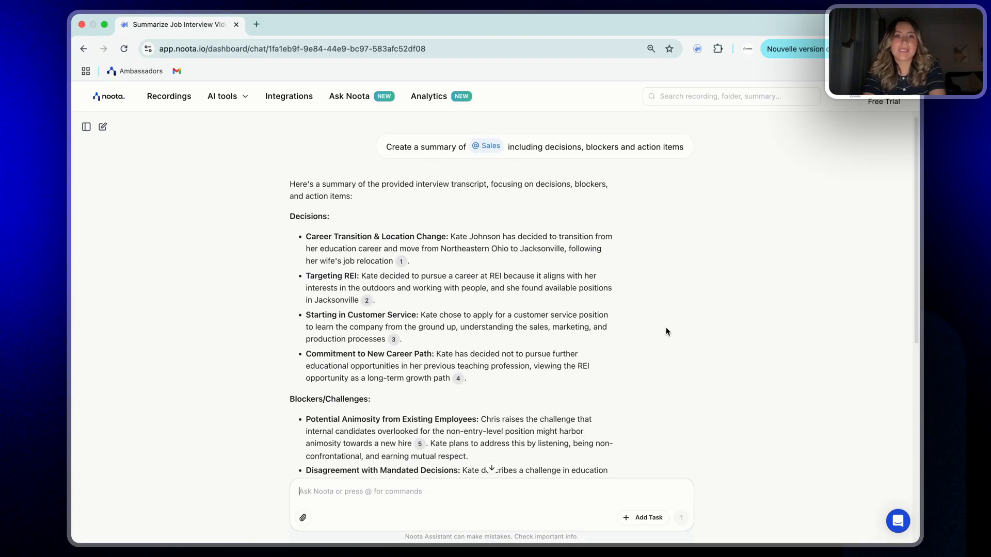
scroll("down", 3)
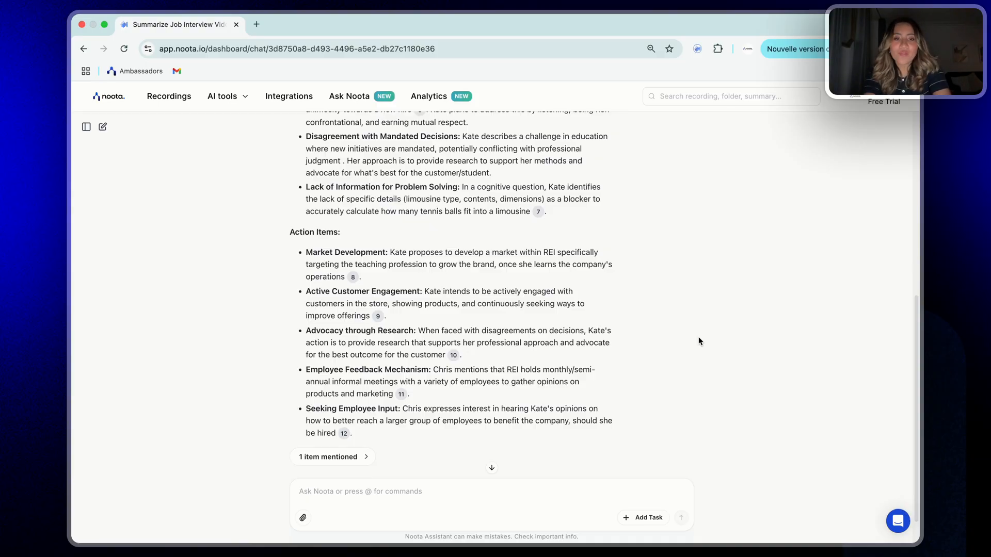
scroll("down", 3)
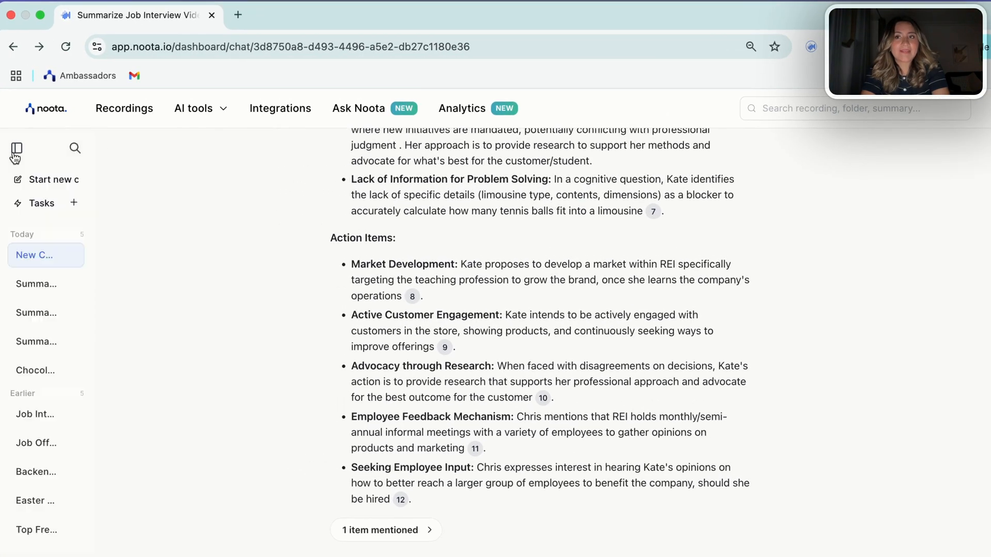
Return to the Task Library from the sidebar.
left_click(16, 148)
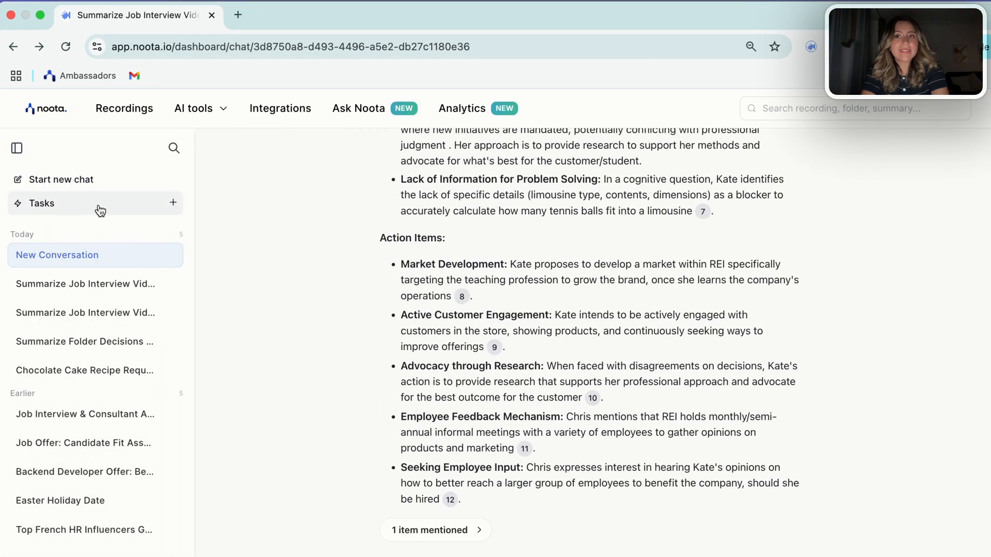
left_click(43, 203)
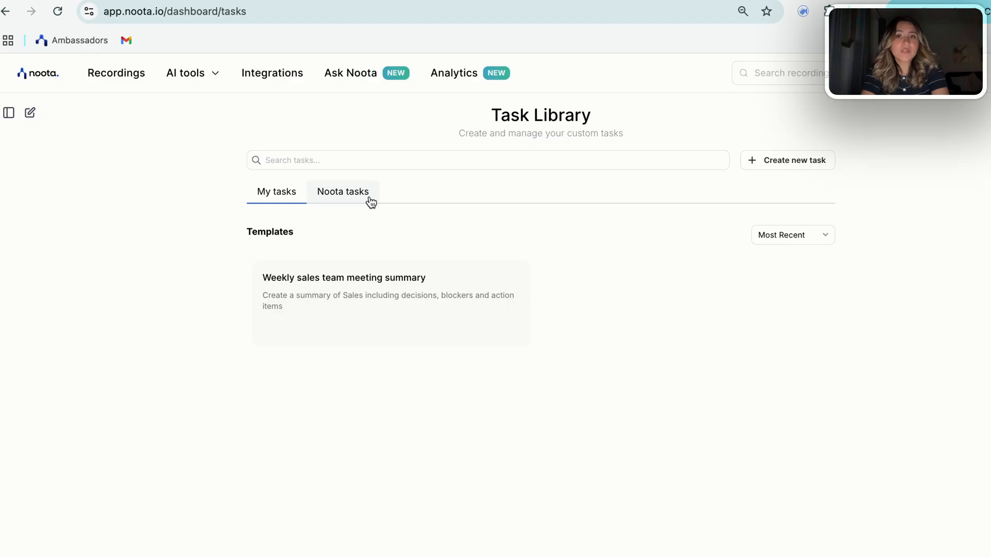
Browse the built-in Noota tasks templates in the Task Library.
left_click(342, 192)
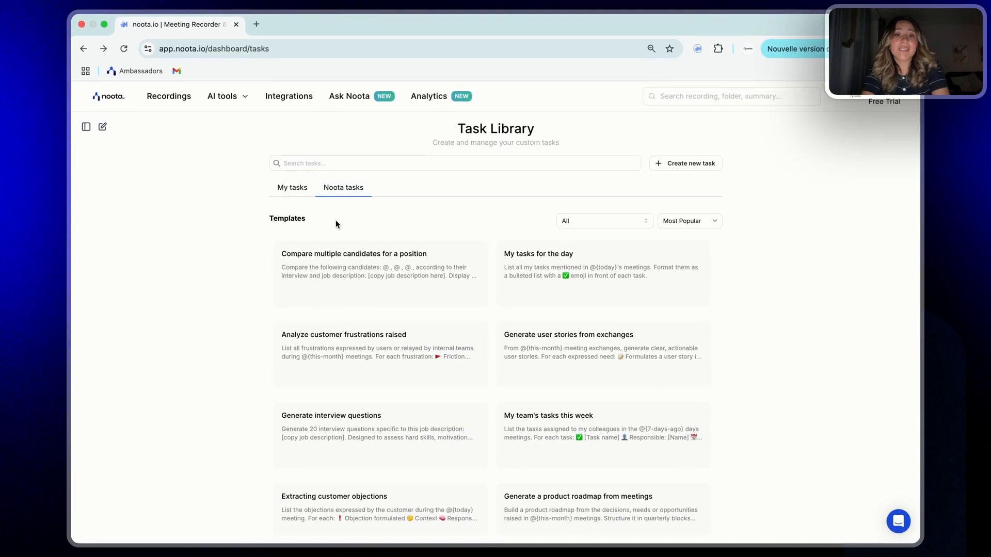
scroll("down", 3)
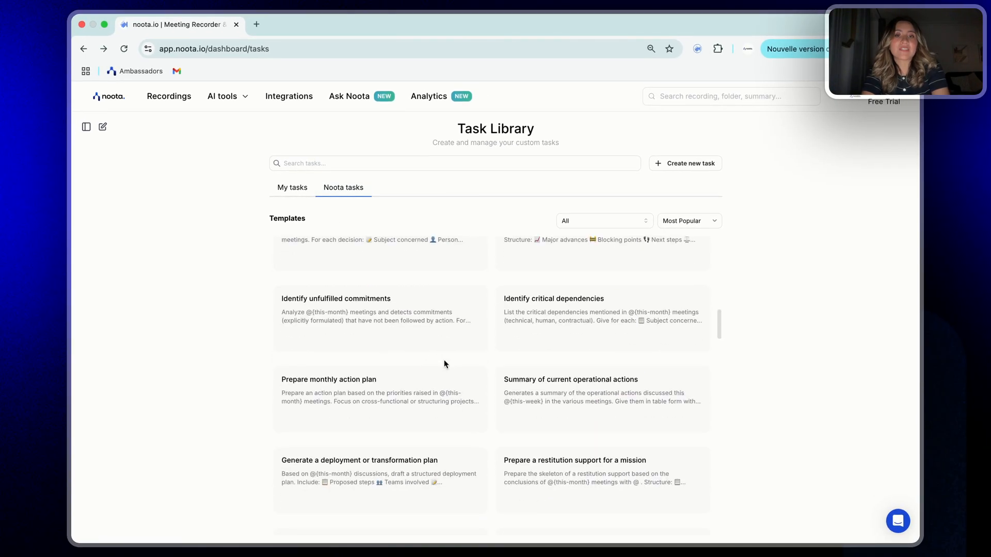
scroll("up", 3)
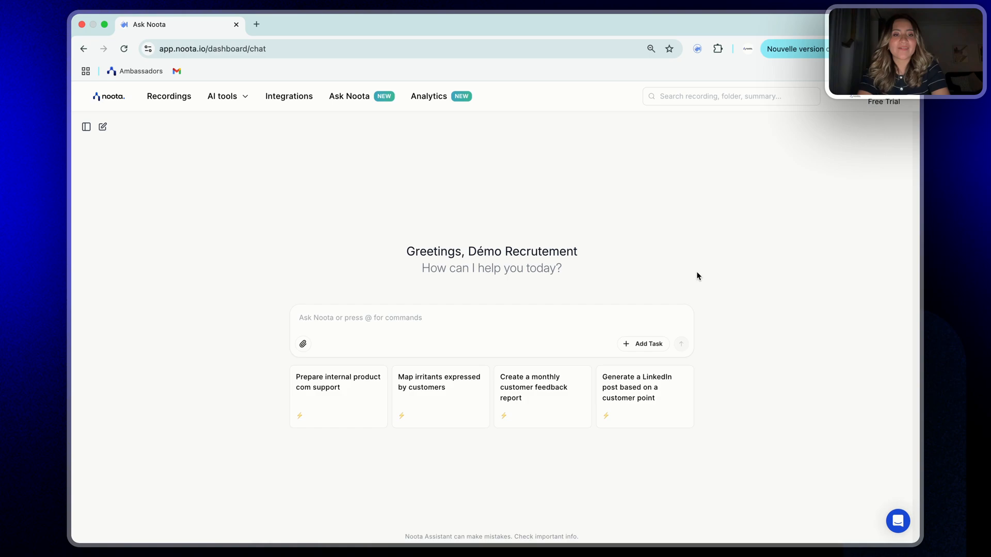
mouse_move(422, 340)
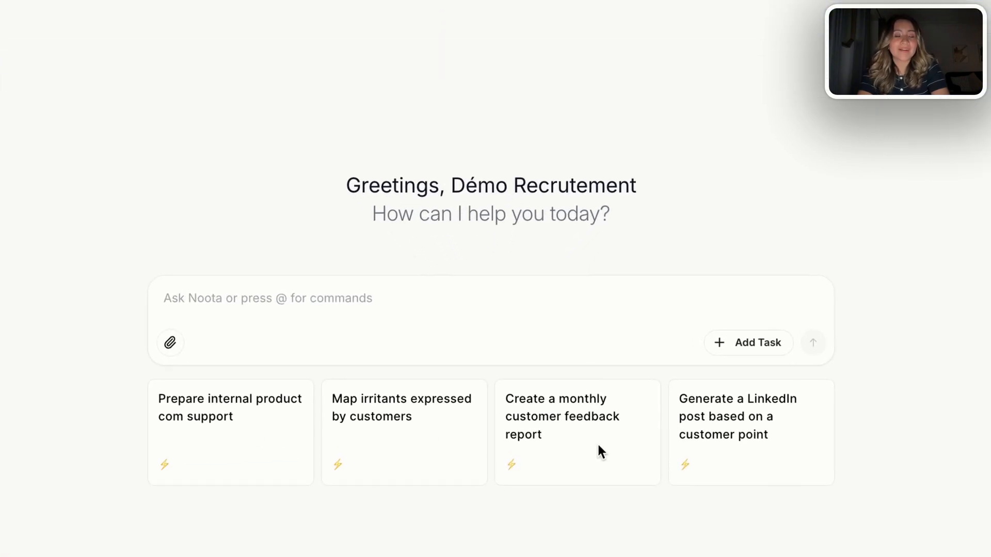
mouse_move(673, 452)
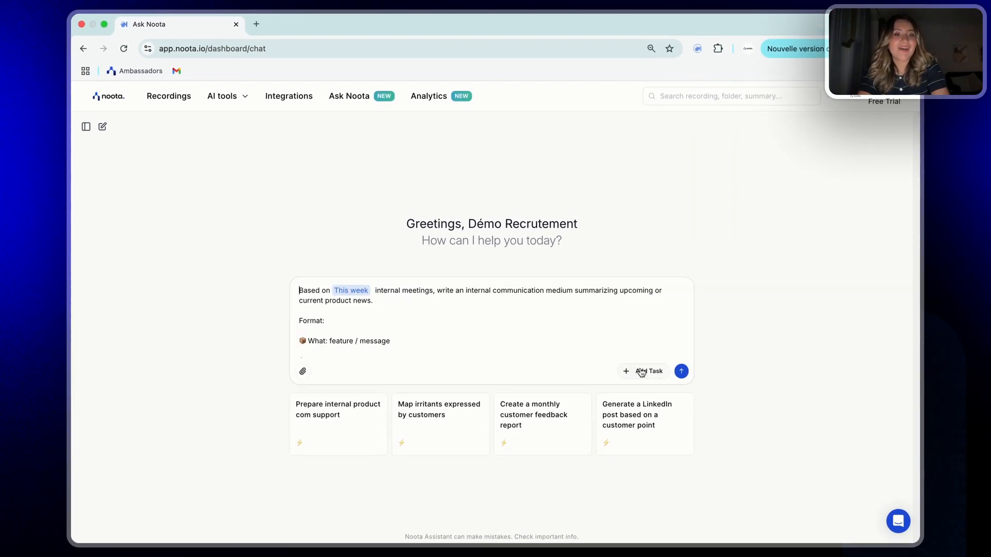
left_click(681, 371)
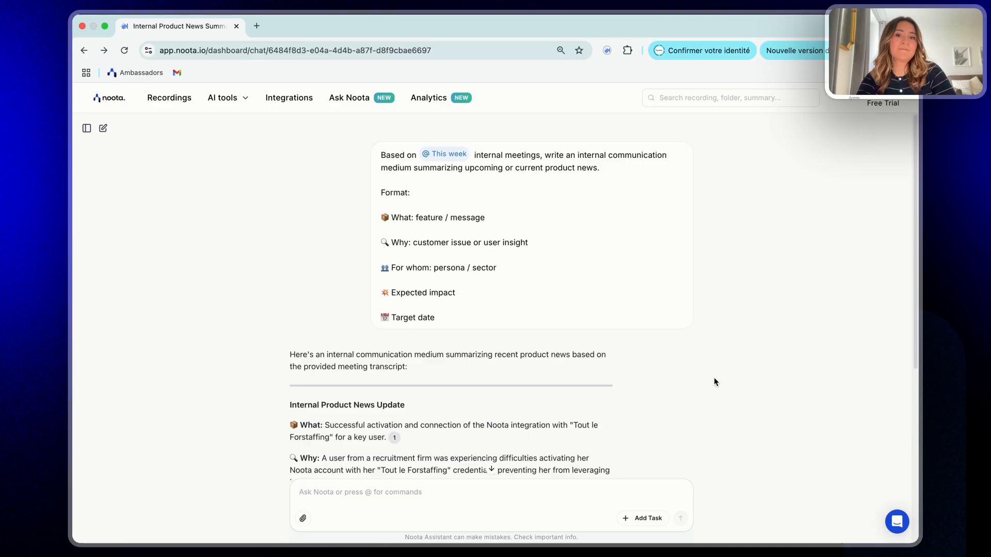
mouse_move(349, 98)
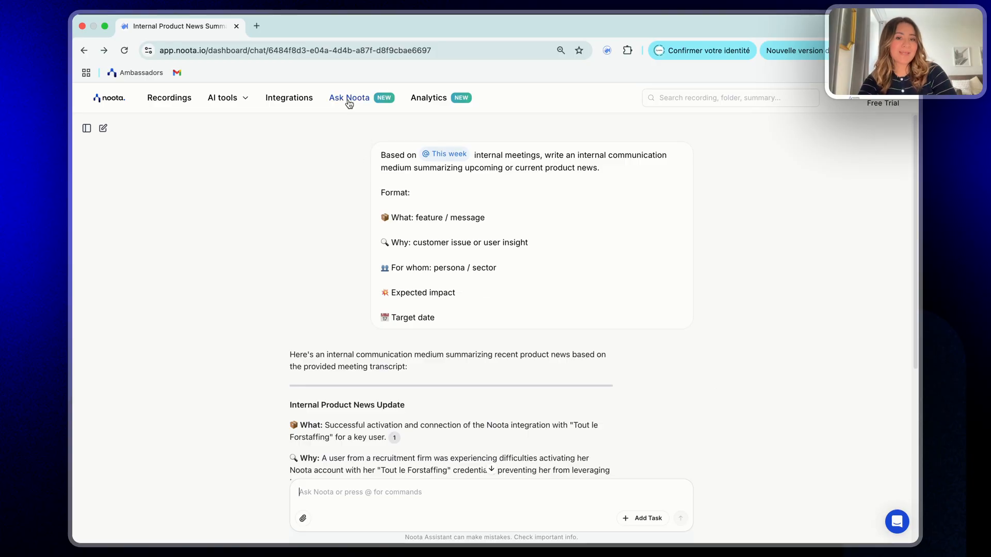
Start a fresh Ask Noota conversation showing the greeting and suggested tasks.
left_click(103, 128)
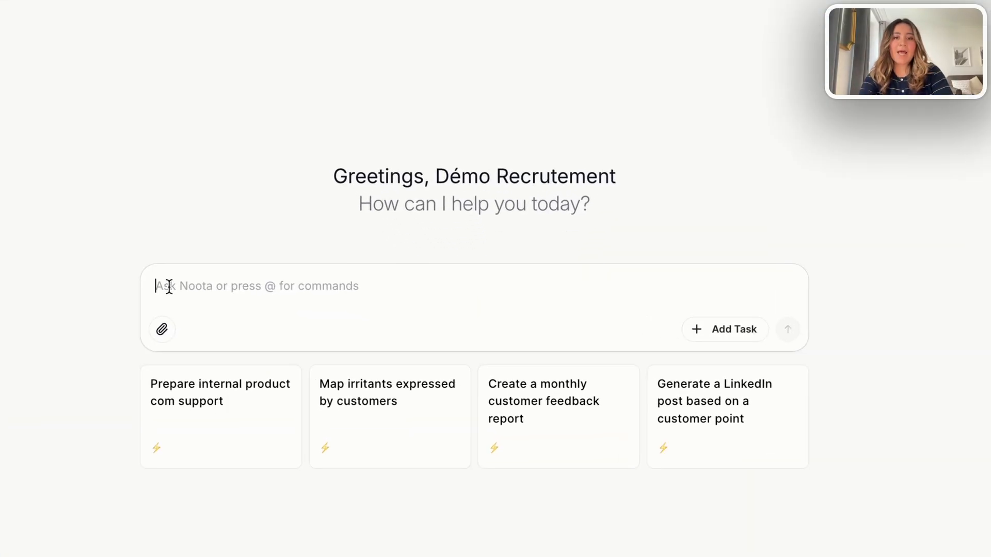
Write the request 'Compare these candidates using the scorecard from the Backend Developer job offer'.
type("Compare")
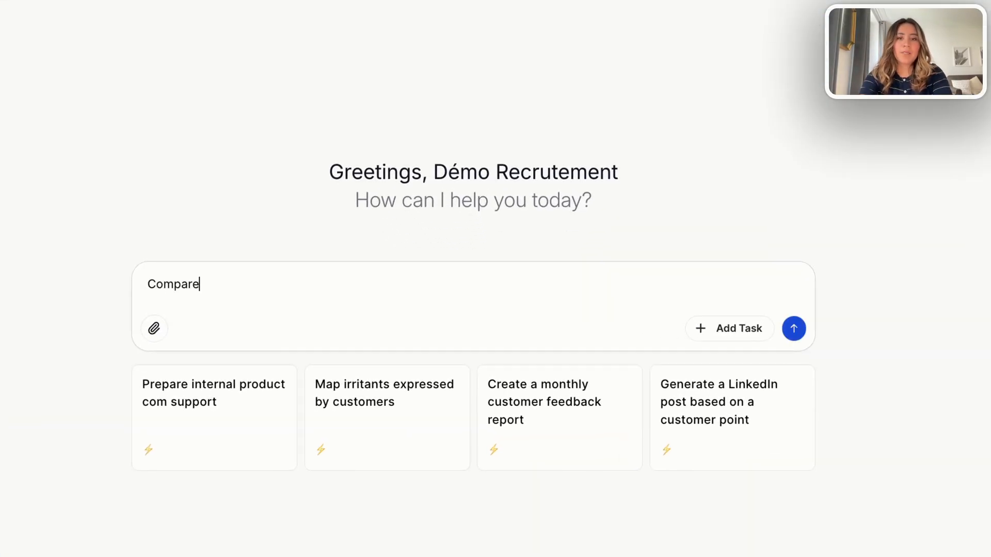
type("these candidat")
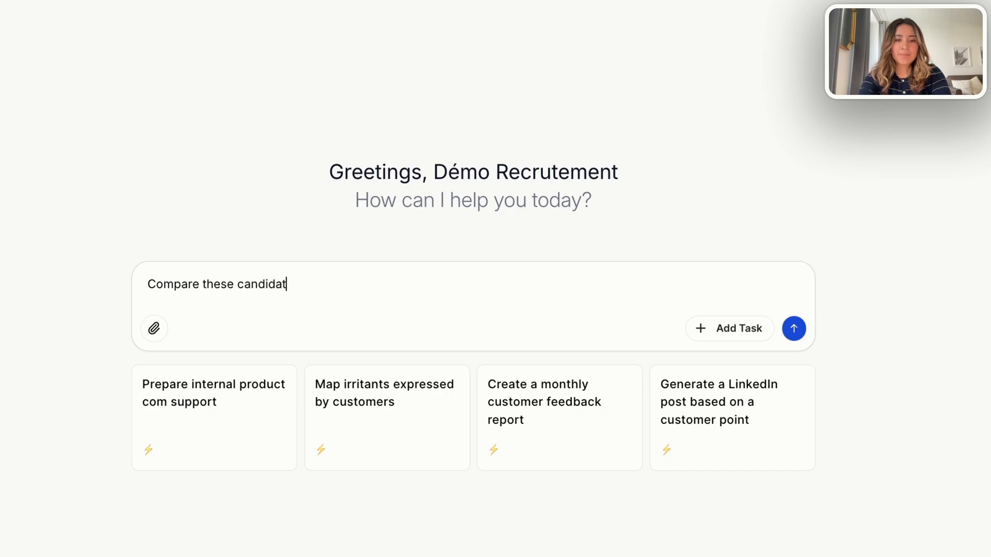
type("es using the scorecar")
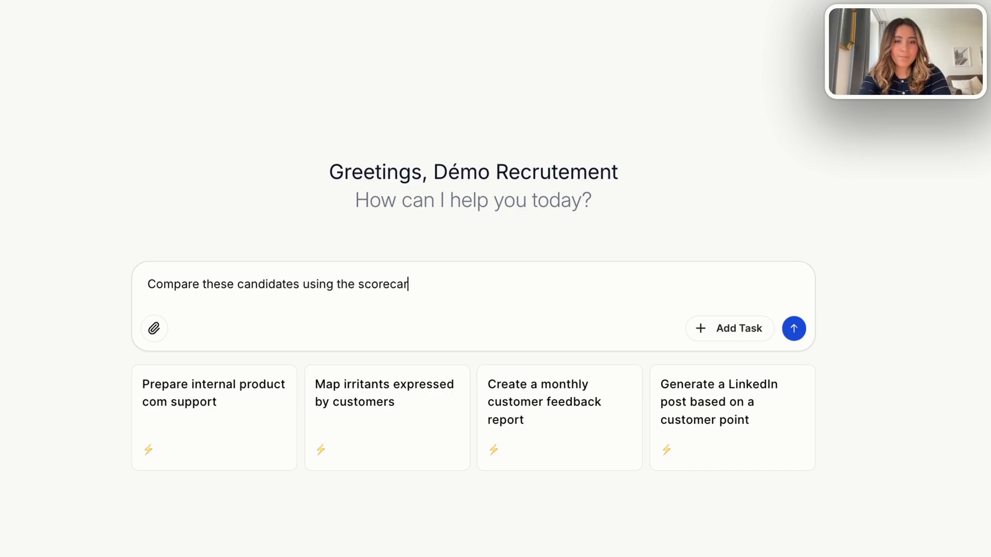
type("d from")
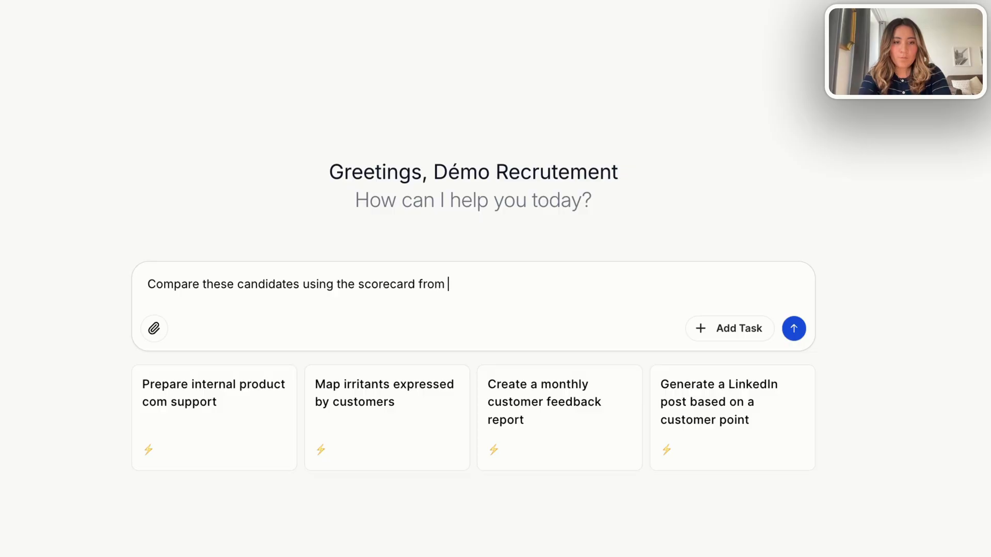
type("the Bac")
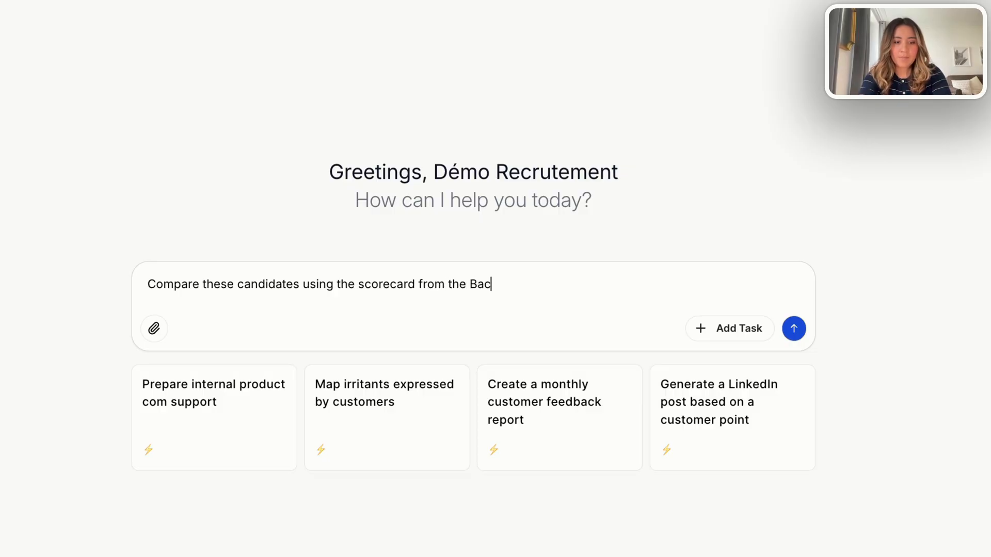
type("kend D")
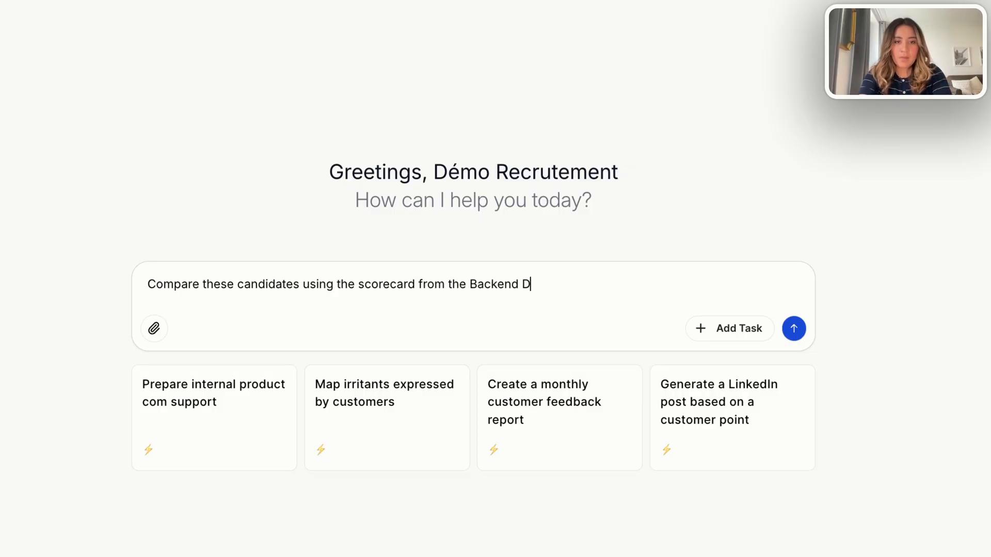
type("evelo")
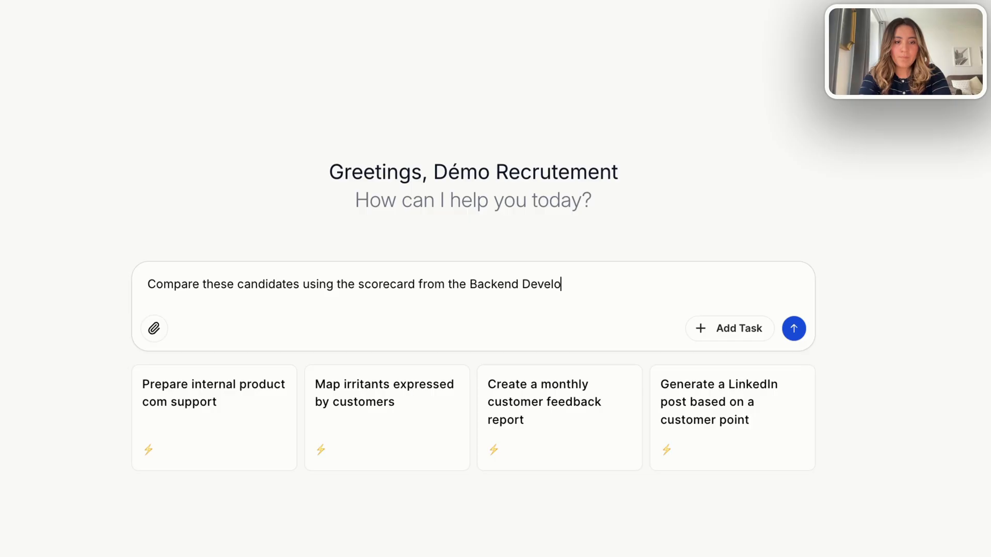
type("per job")
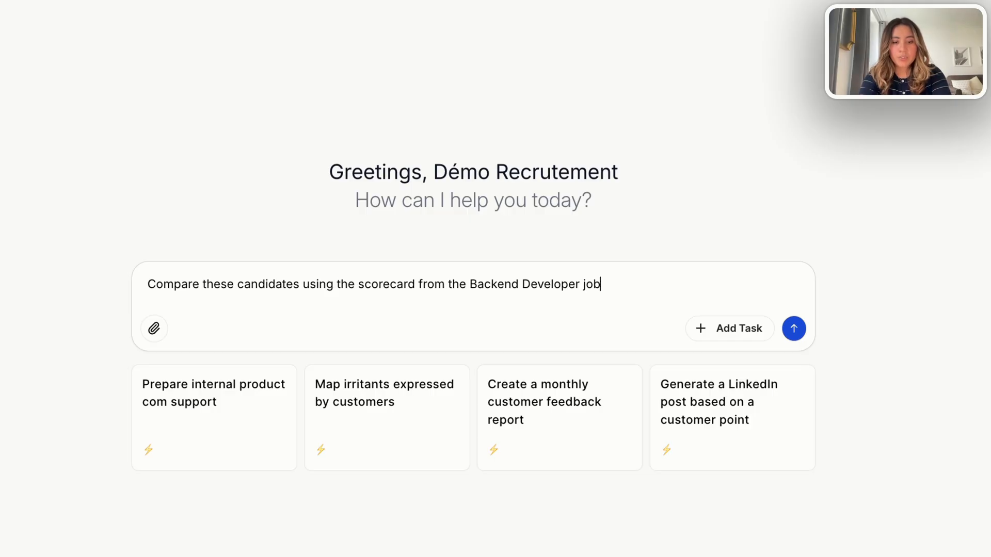
type("offer")
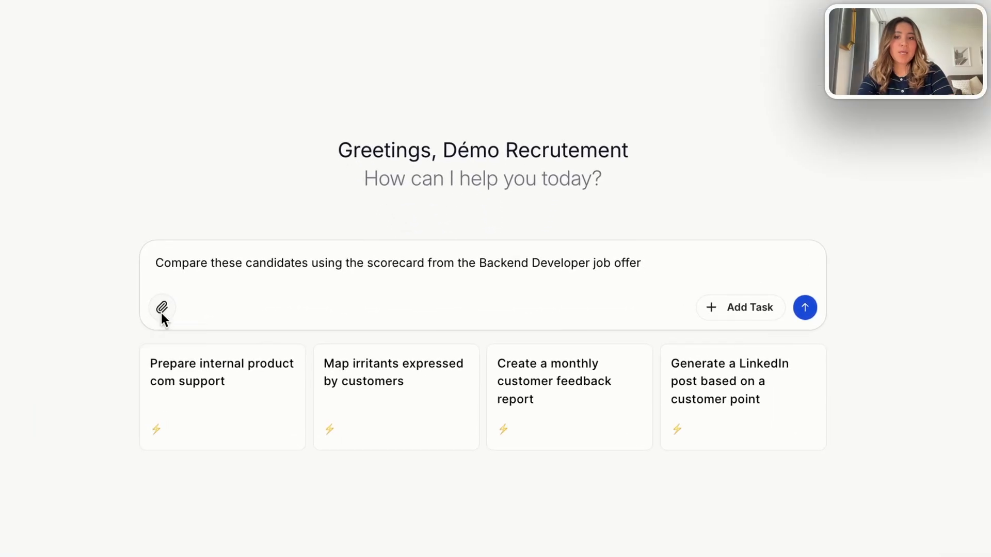
Attach the nine PDFs from the HR DEMO folder: seven CVs, scorecard template and job offer.
left_click(162, 307)
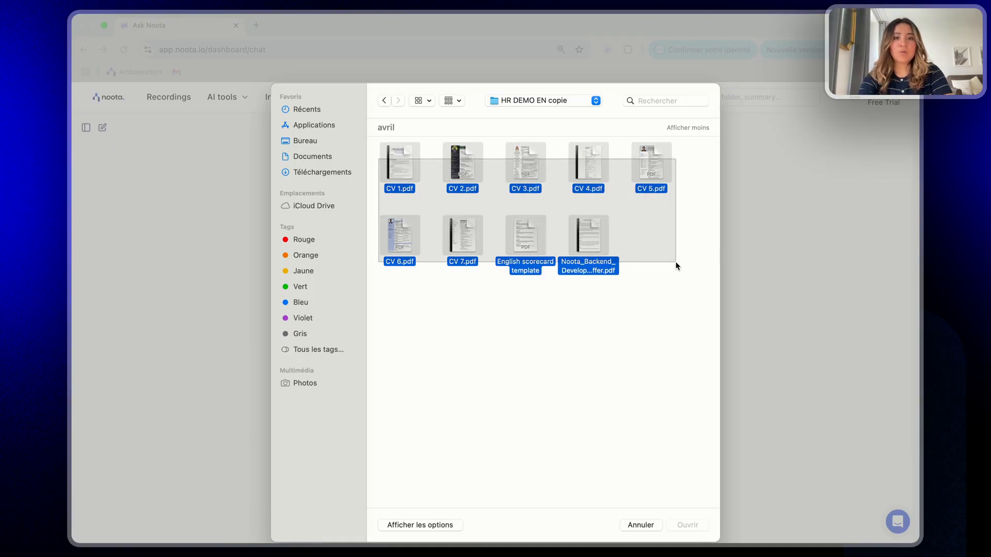
left_click(675, 283)
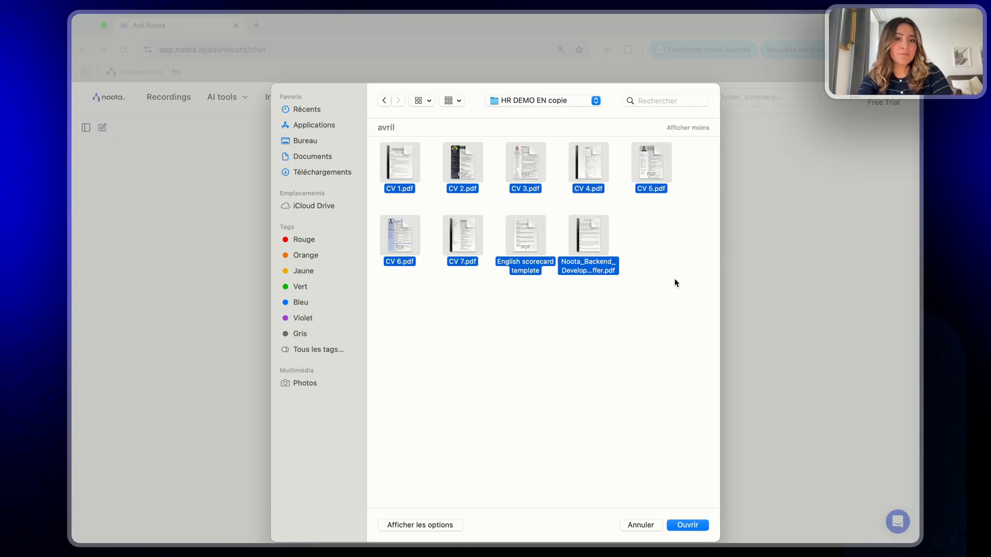
mouse_move(656, 449)
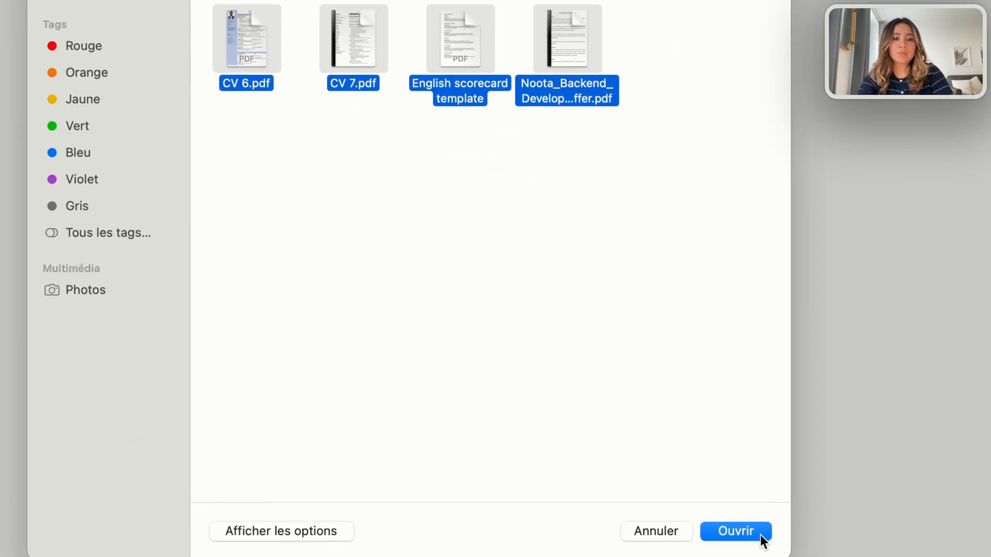
left_click(735, 530)
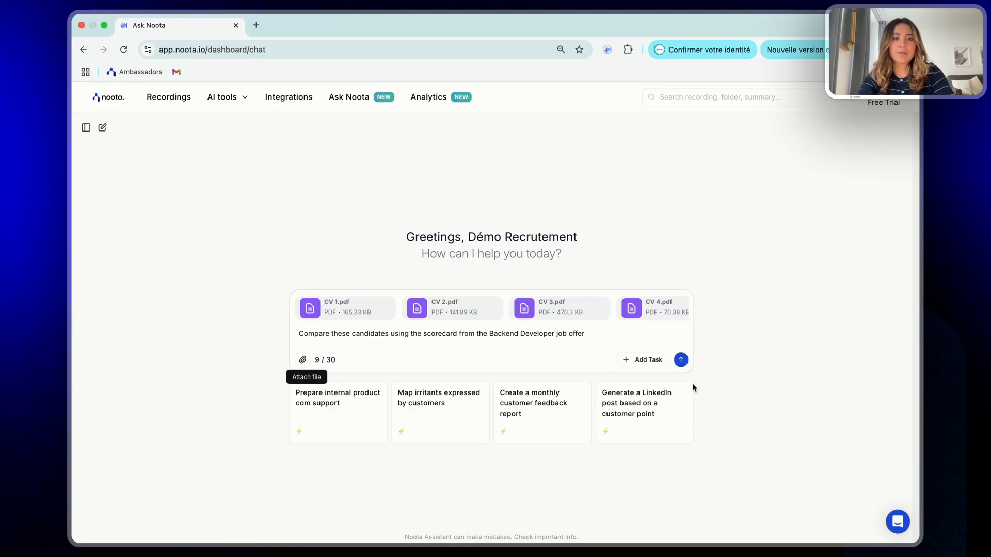
Send the request and review the candidates' scores out of 30, ranking and conclusion.
left_click(680, 359)
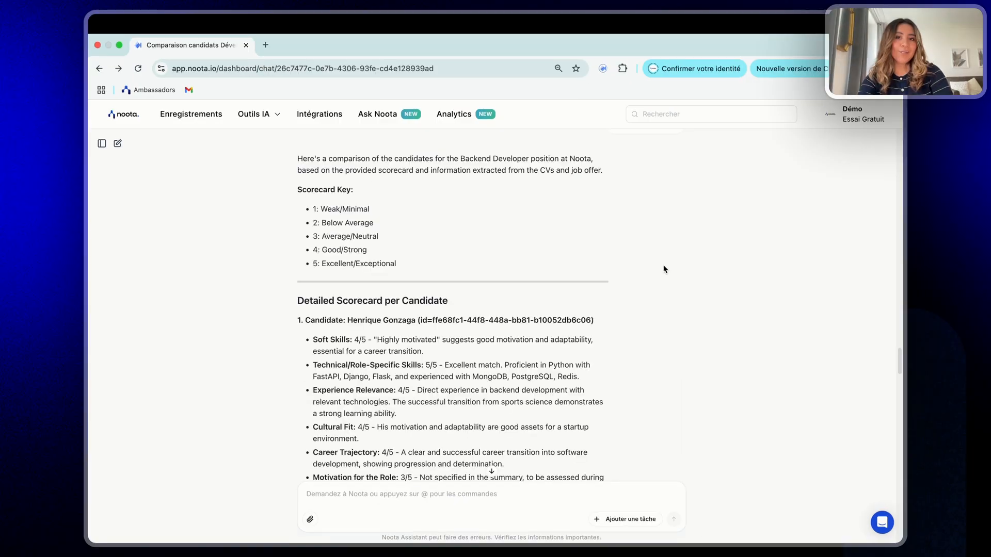
scroll("down", 3)
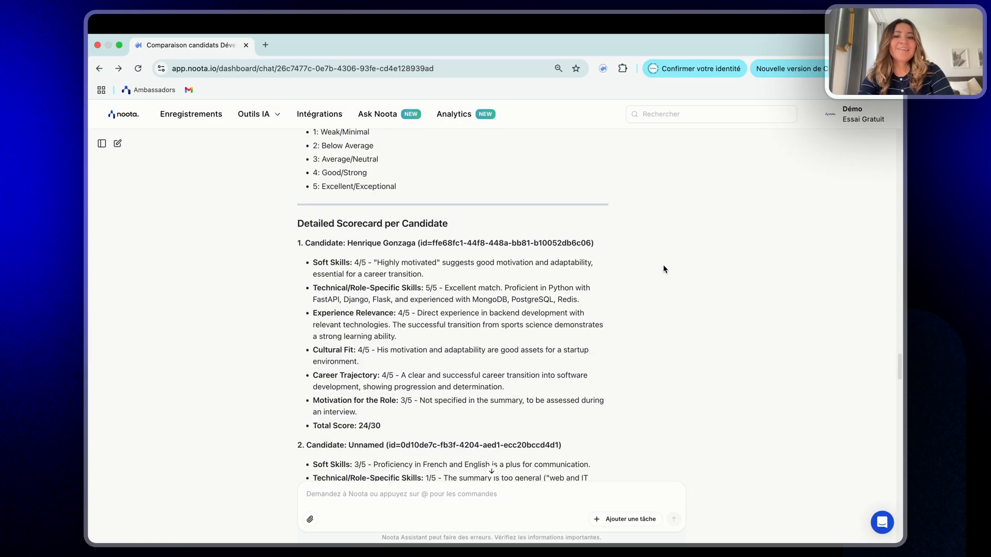
scroll("down", 3)
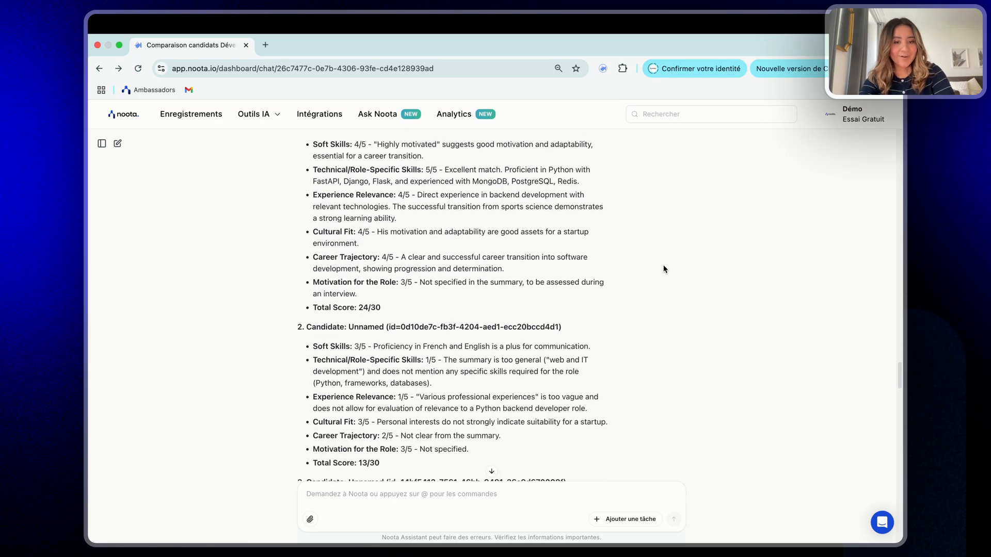
scroll("down", 3)
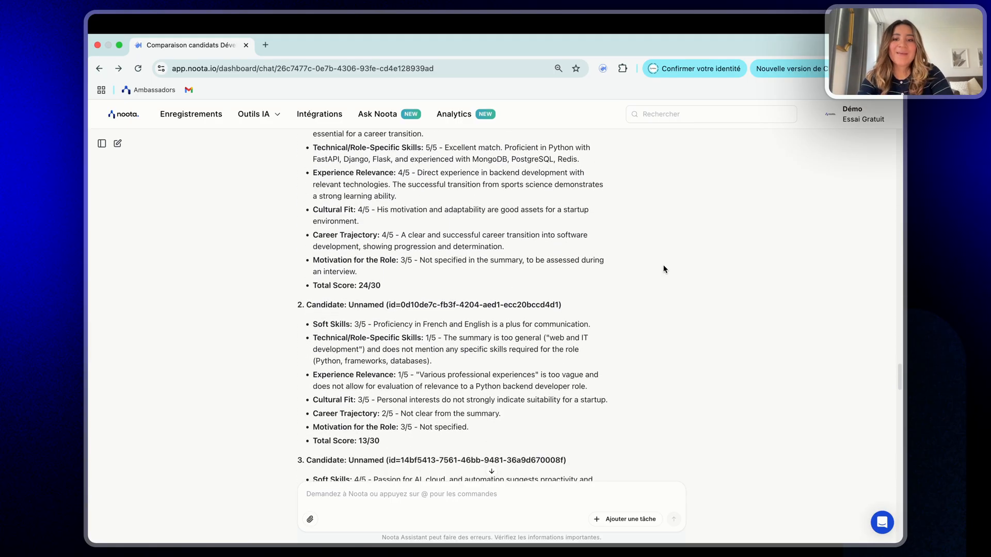
scroll("down", 3)
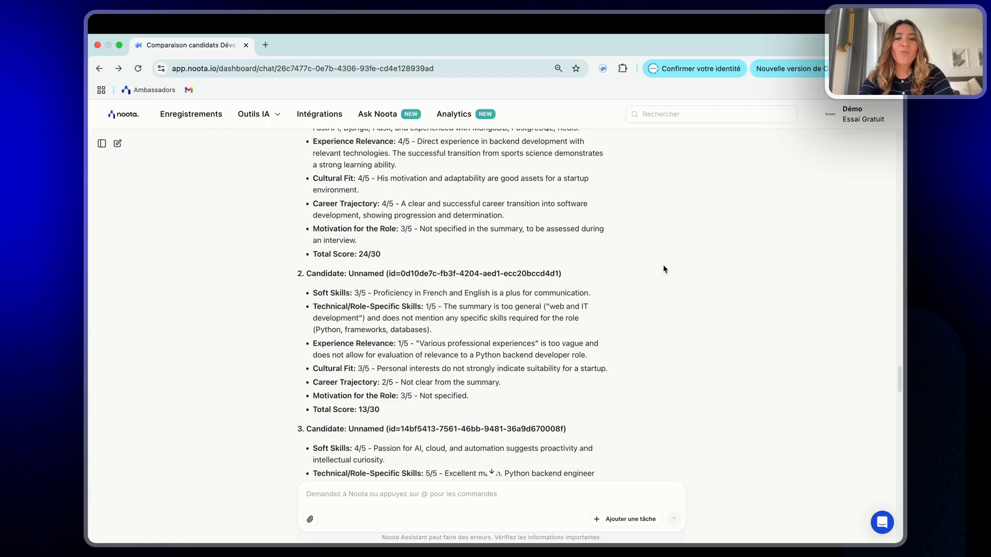
scroll("down", 3)
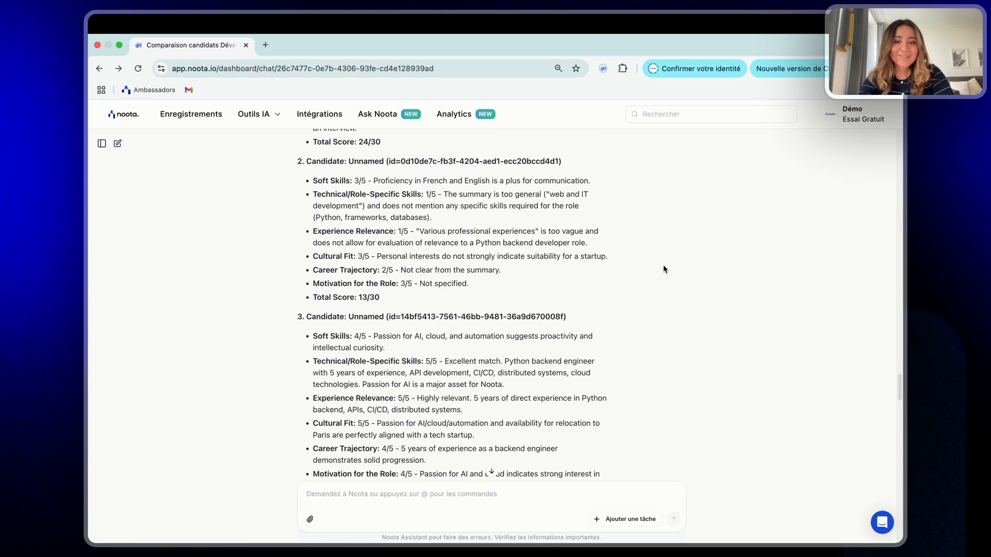
scroll("down", 3)
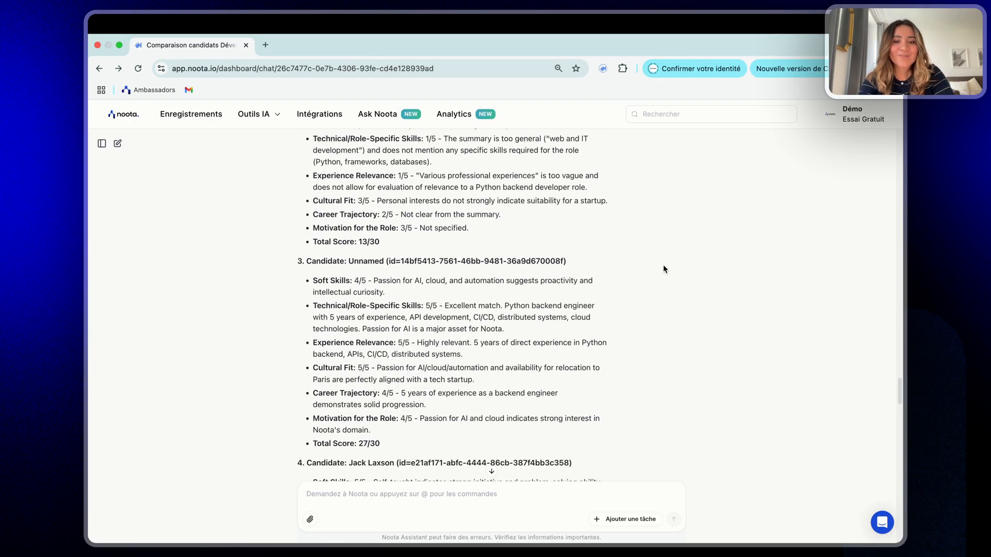
scroll("down", 3)
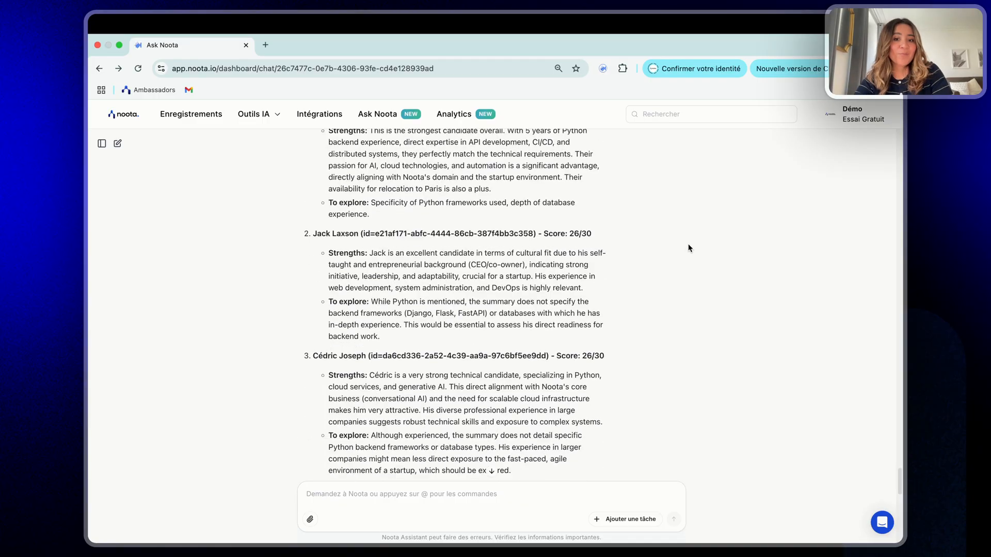
scroll("down", 3)
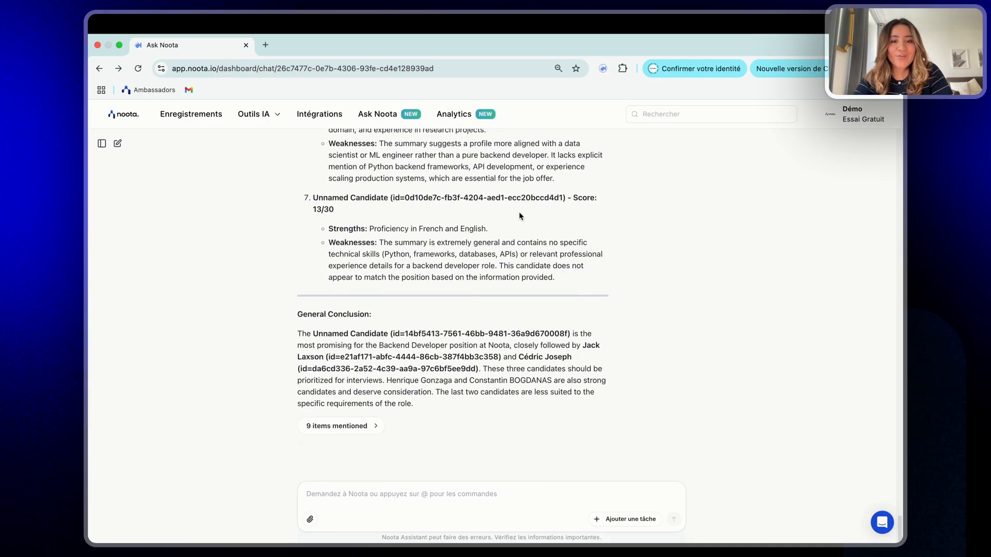
Start a fresh, empty Ask Noota conversation.
left_click(377, 114)
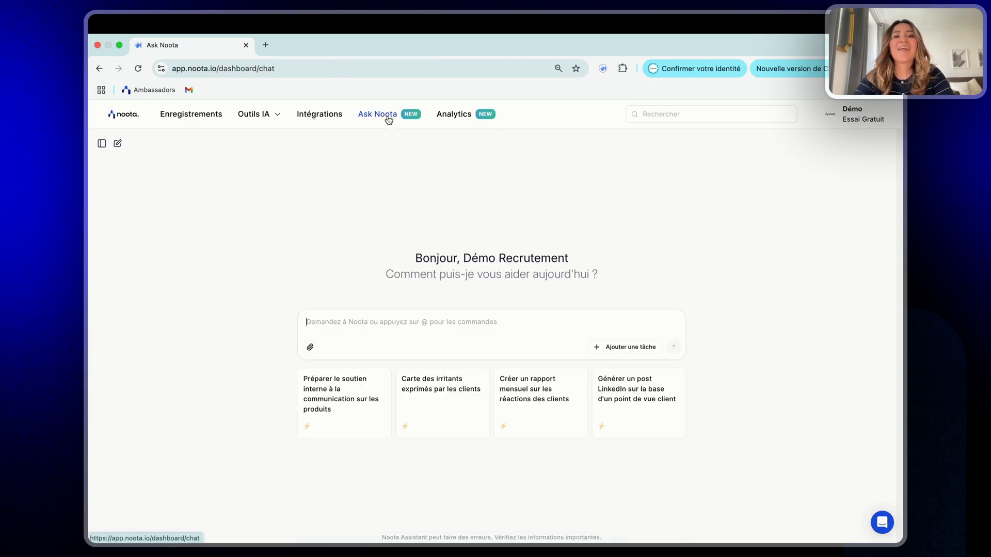